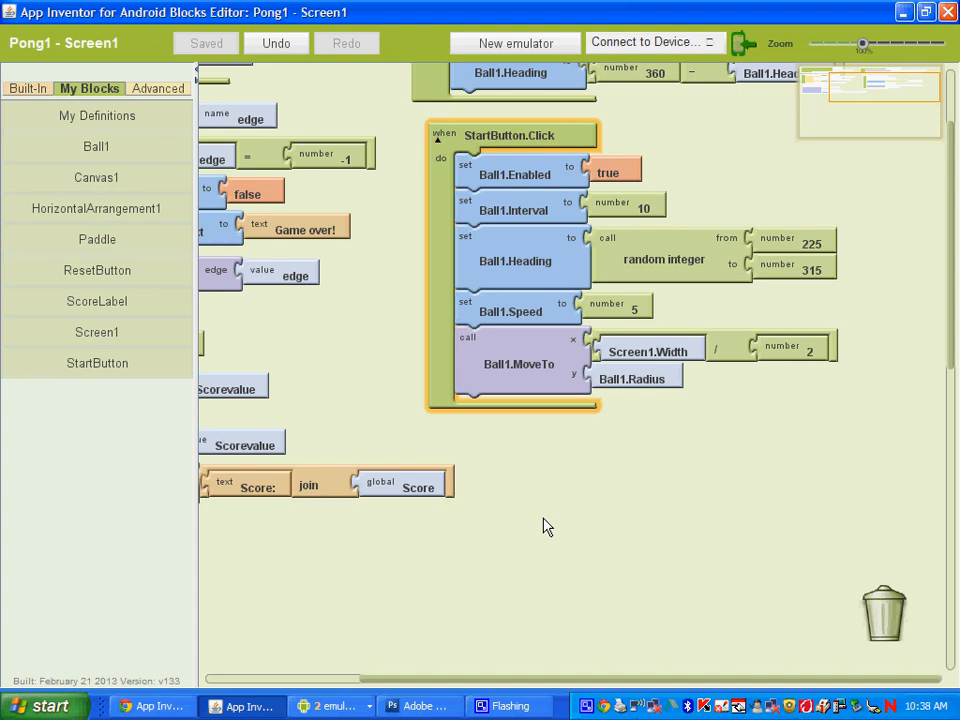
mouse_move(574, 528)
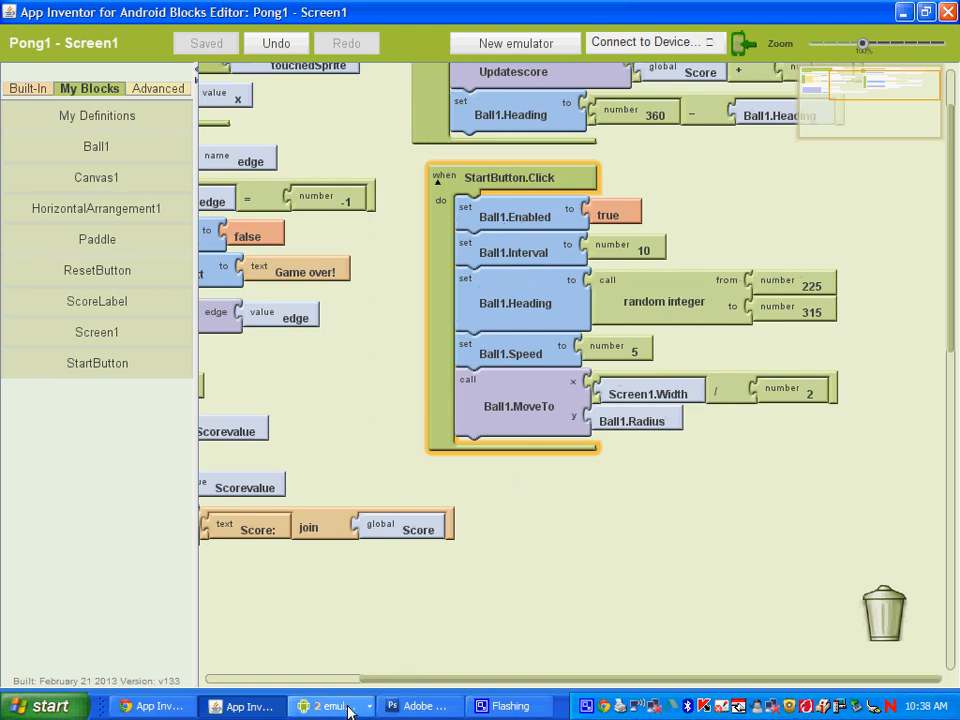
Run the Pong game in the emulator, restarting it once, then return to the blocks.
left_click(330, 708)
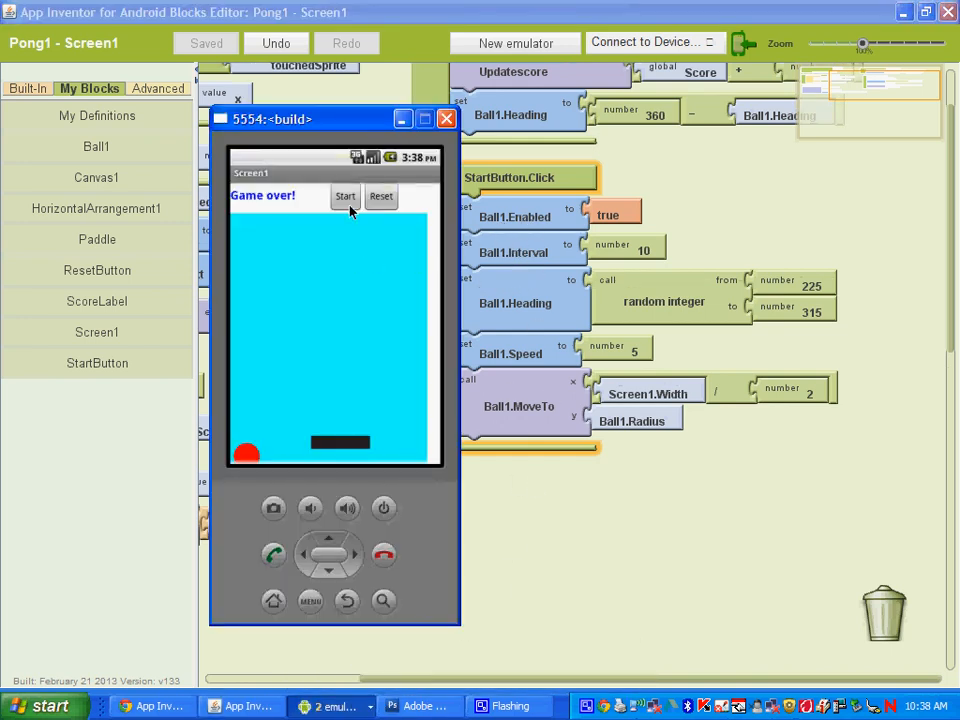
left_click(344, 196)
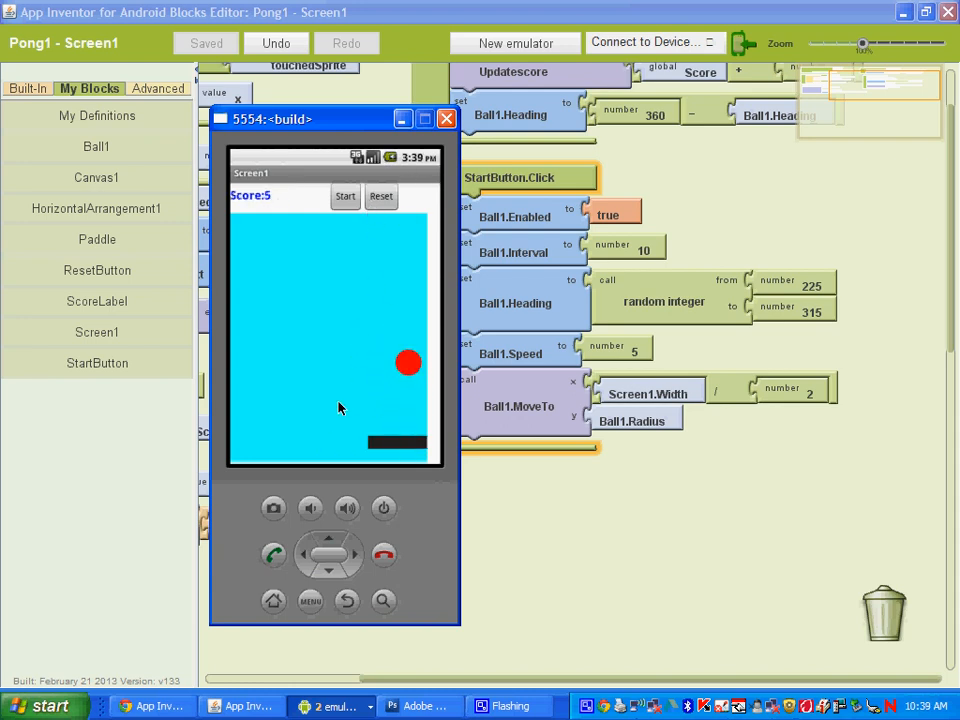
left_click(344, 196)
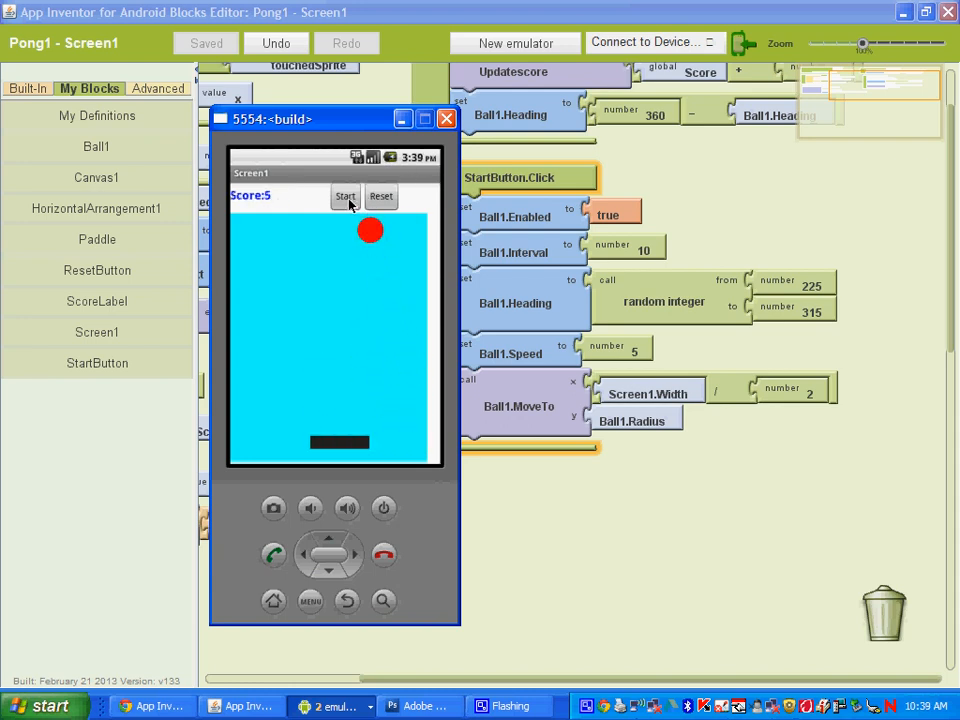
left_click(448, 118)
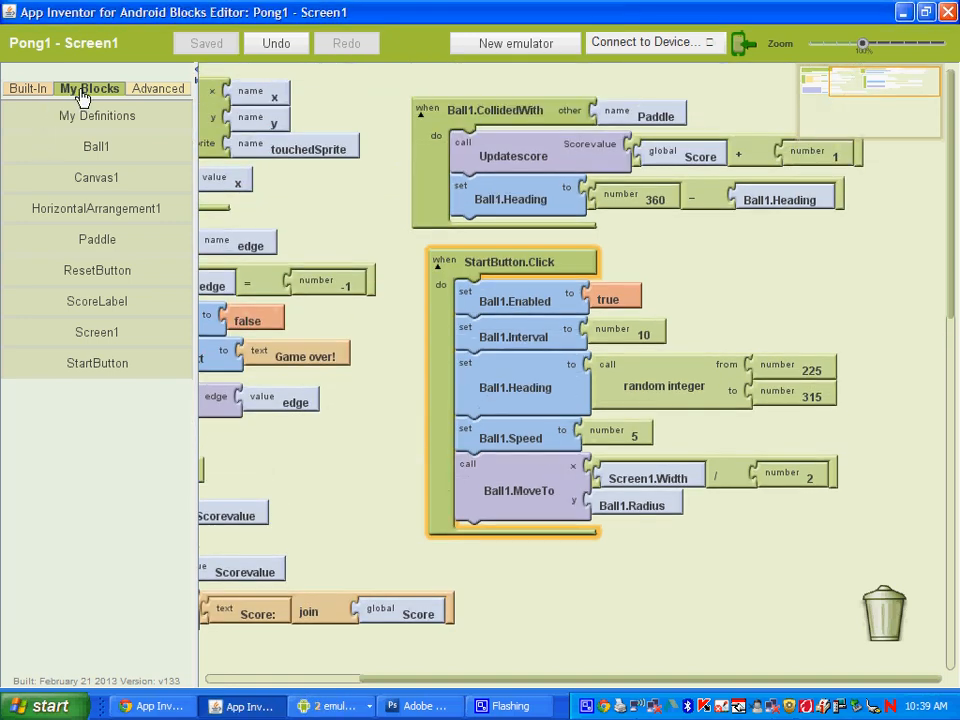
Add a call Updatescore with Scorevalue 0 to StartButton.Click and check Score:0 in the emulator.
left_click(96, 116)
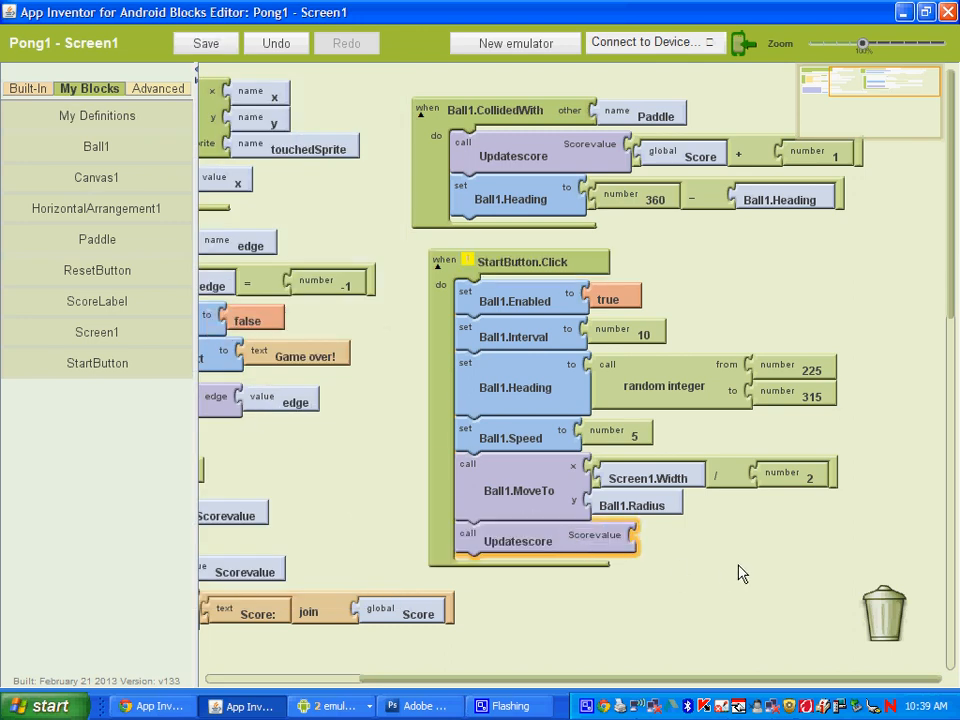
mouse_move(580, 556)
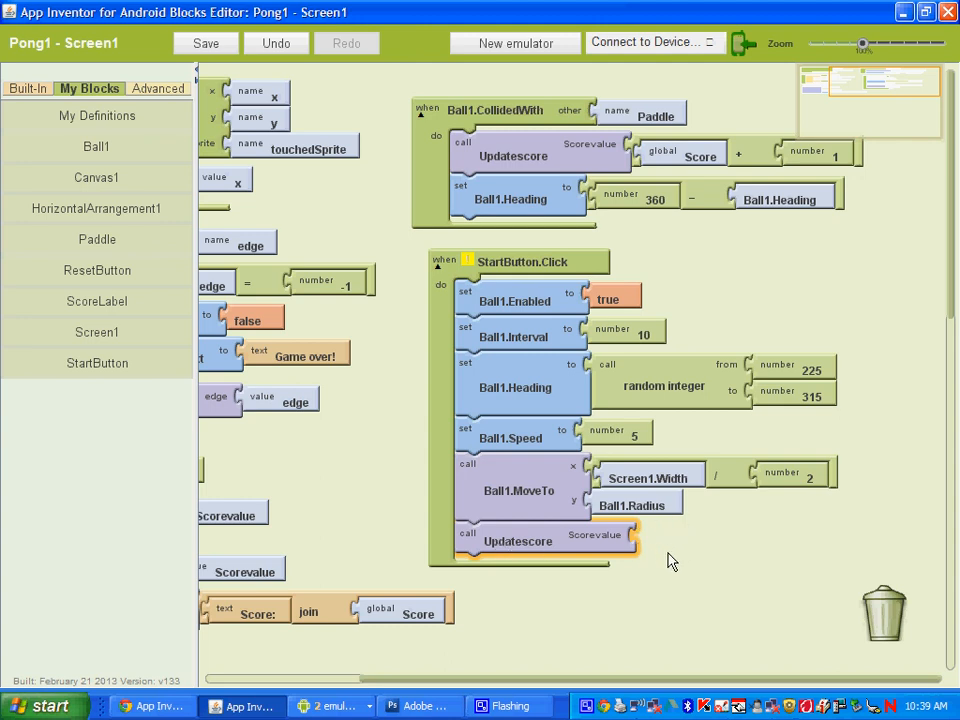
mouse_move(110, 120)
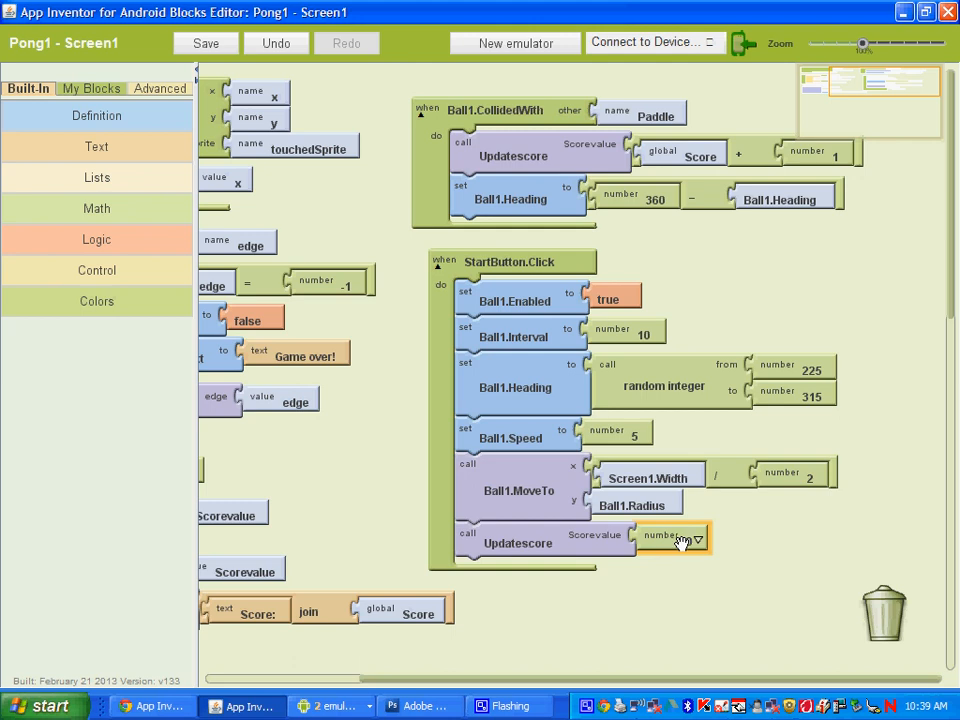
mouse_move(680, 540)
type("0")
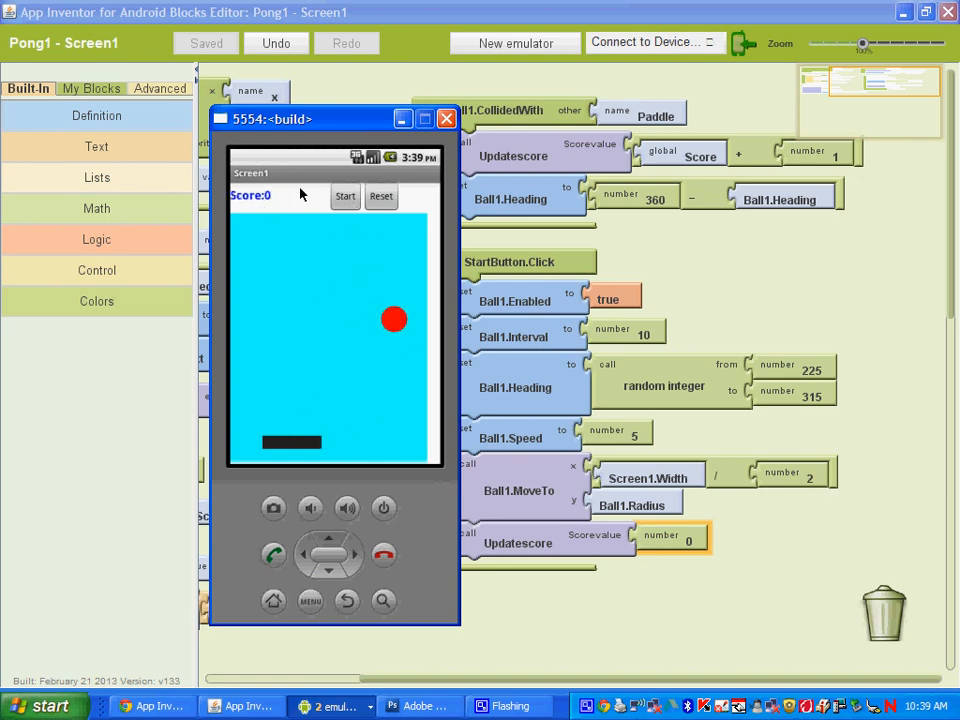
left_click(446, 118)
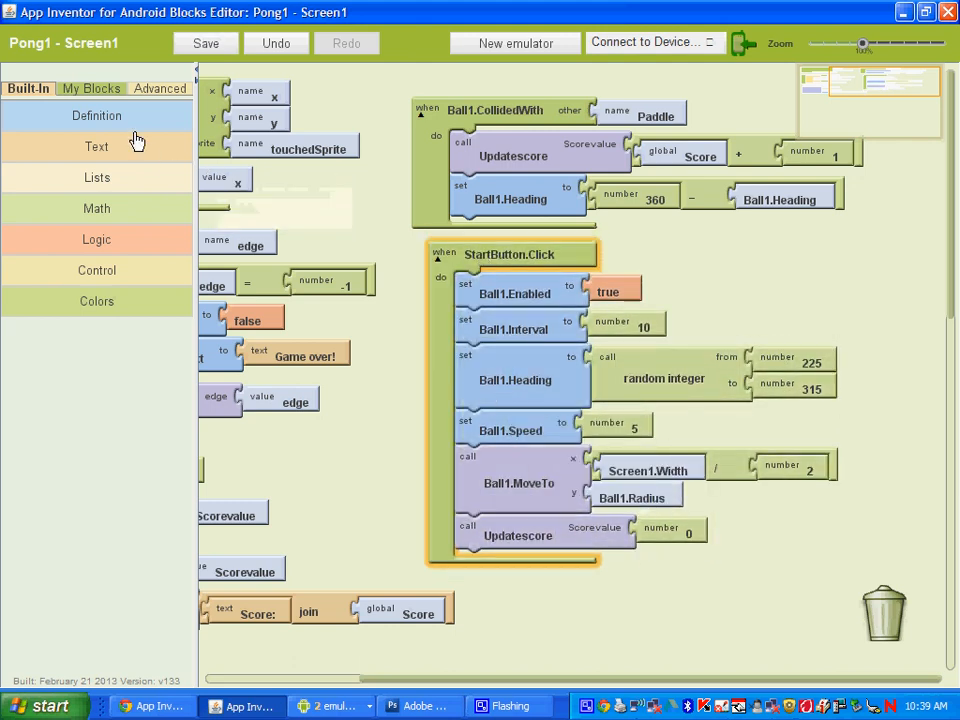
Create a ResetButton.Click handler holding the same ball setup and Updatescore 0 blocks as StartButton.Click.
left_click(88, 88)
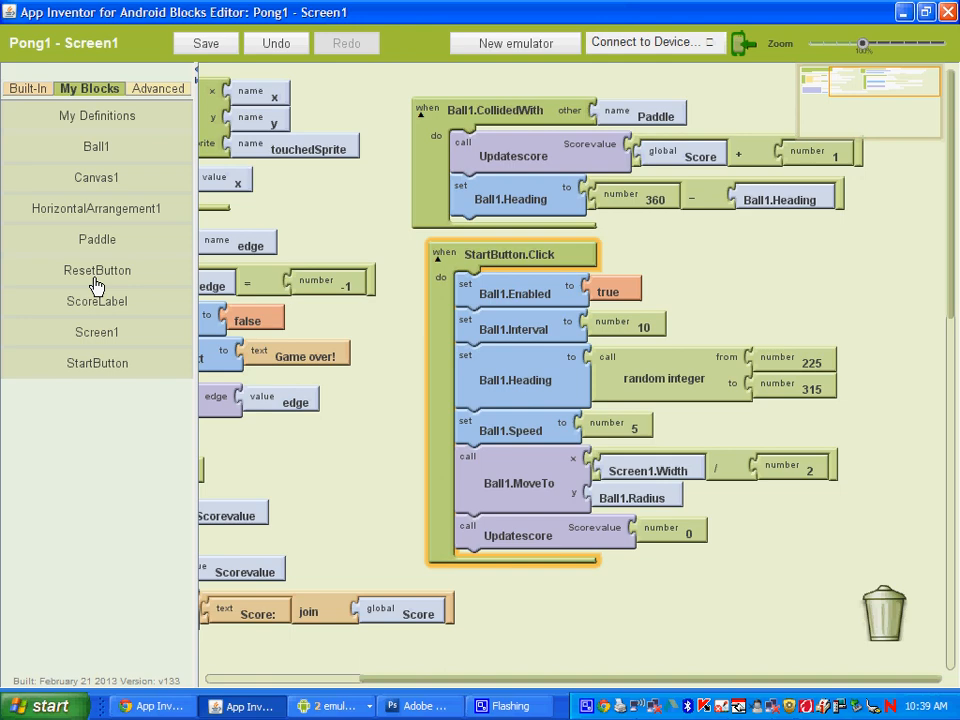
left_click(96, 270)
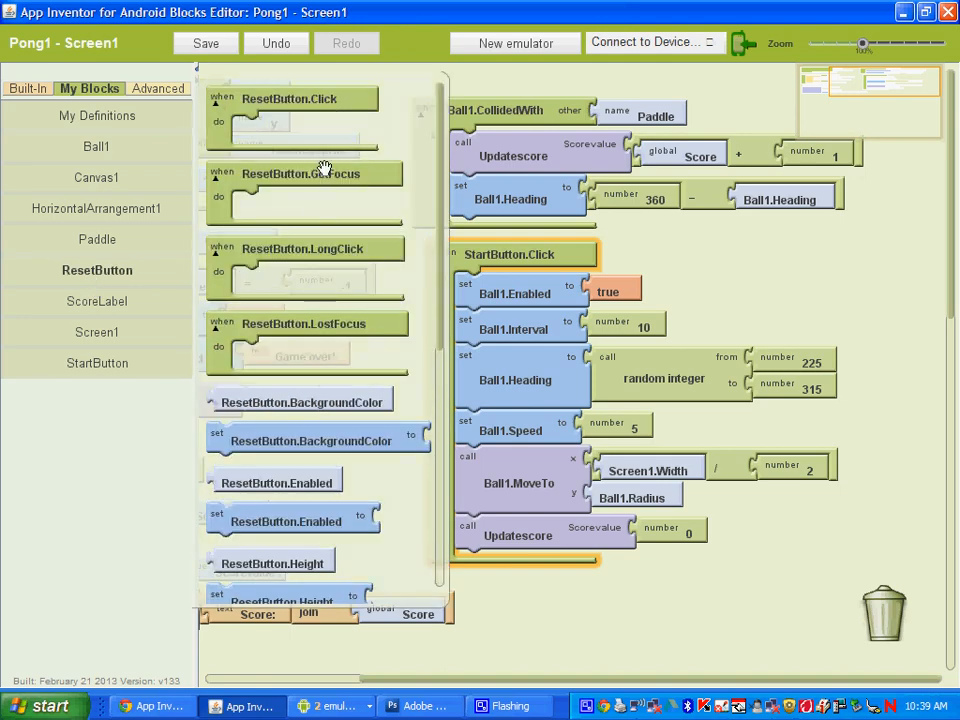
left_click_drag(290, 98, 564, 598)
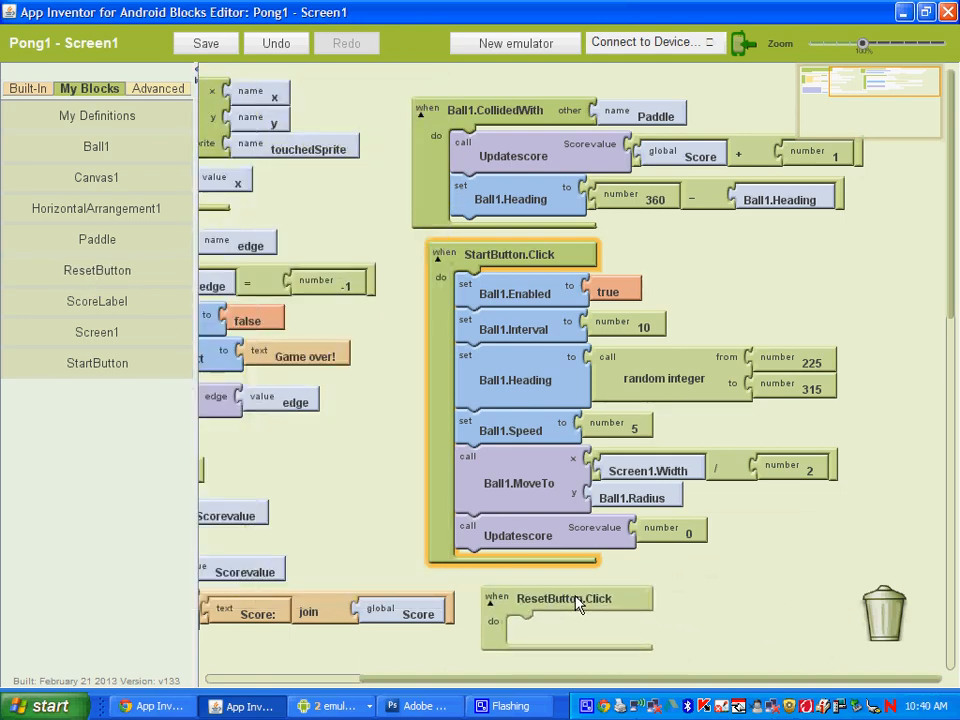
scroll("down", 3)
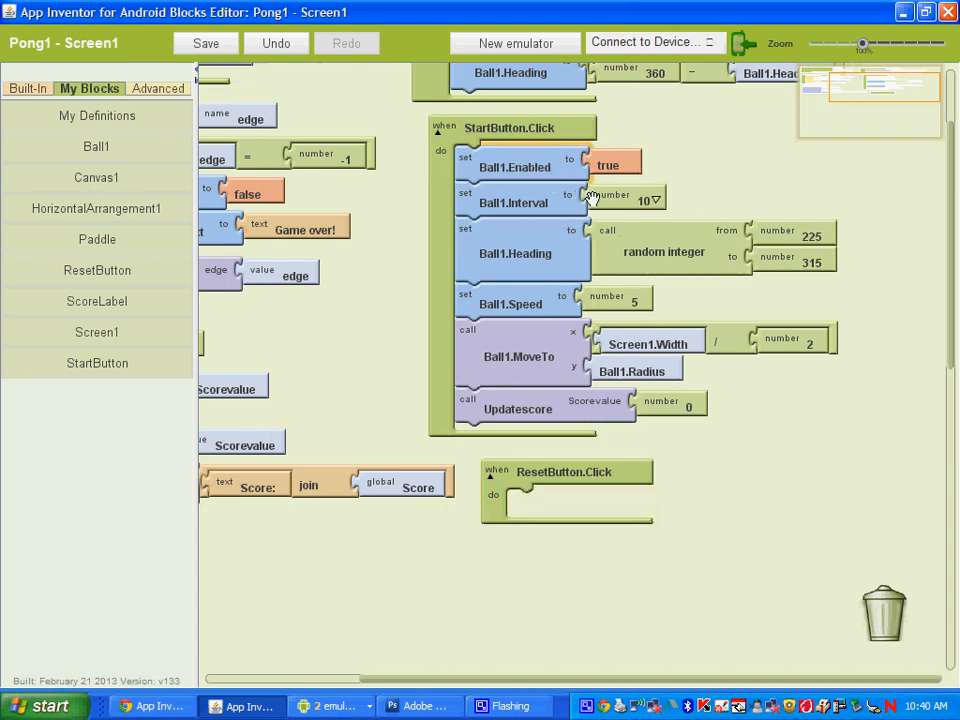
mouse_move(588, 194)
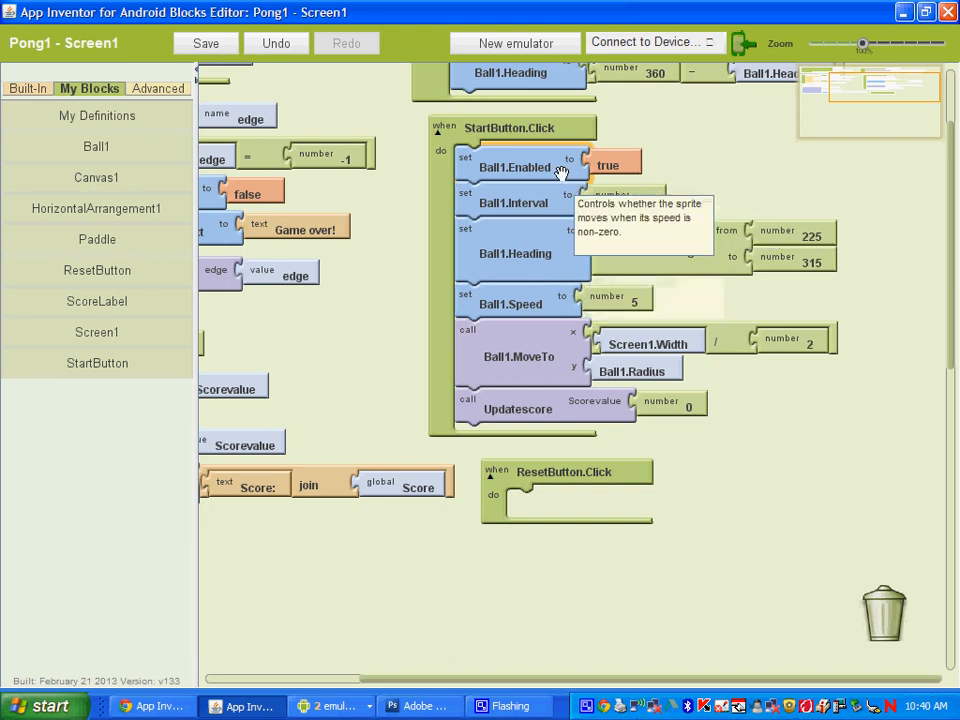
mouse_move(572, 210)
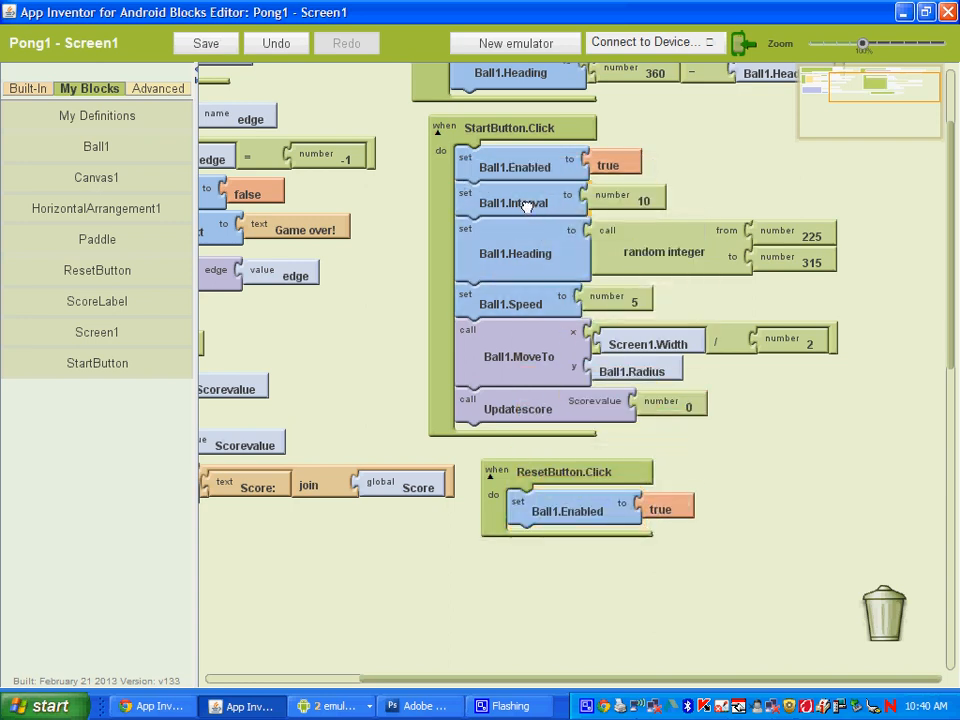
left_click_drag(520, 202, 570, 544)
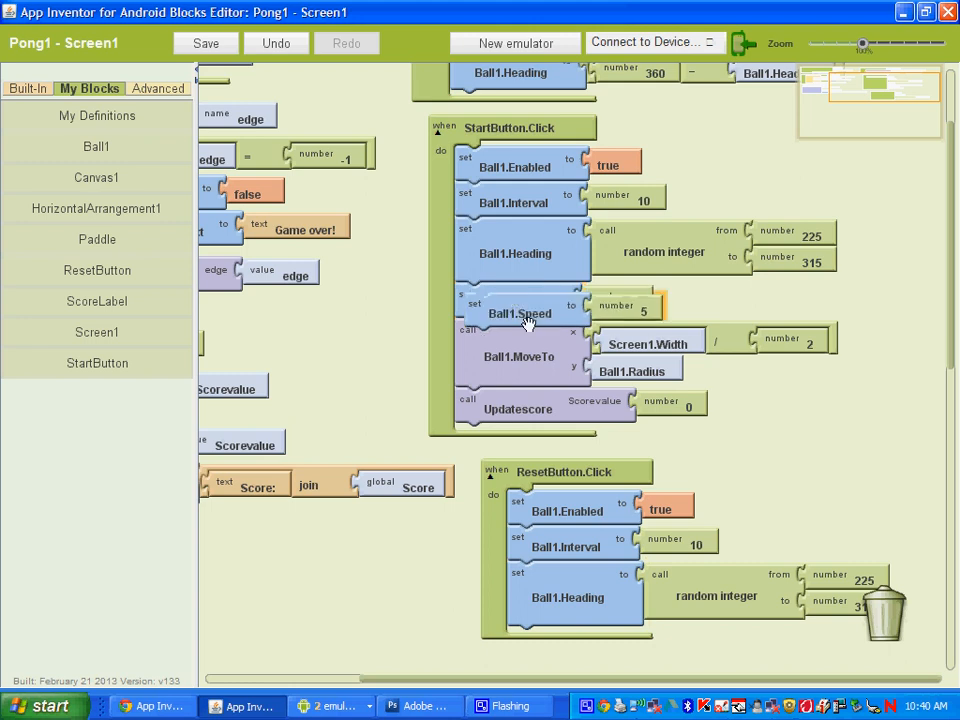
scroll("down", 3)
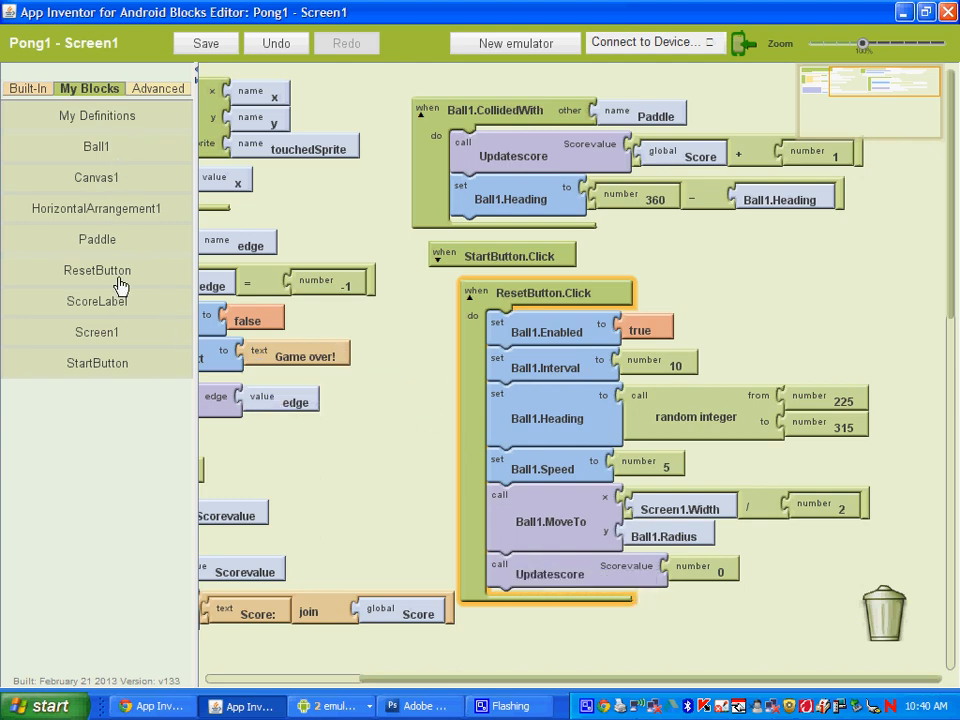
Make ResetButton.Click set ScoreLabel.Text to 'Score:' joined with the number 0.
left_click(96, 300)
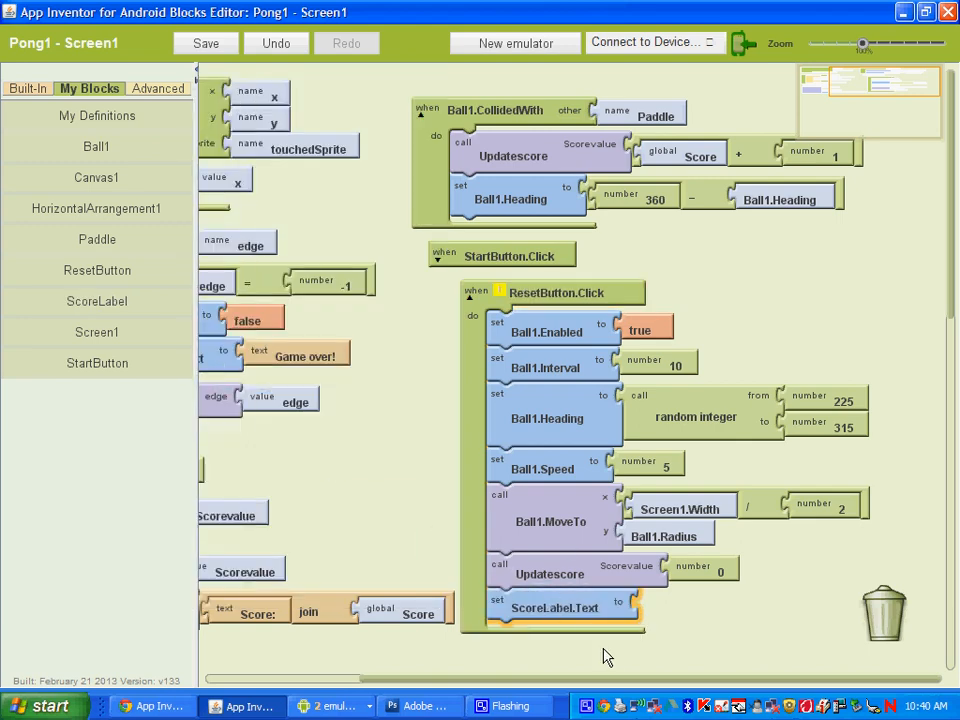
mouse_move(344, 544)
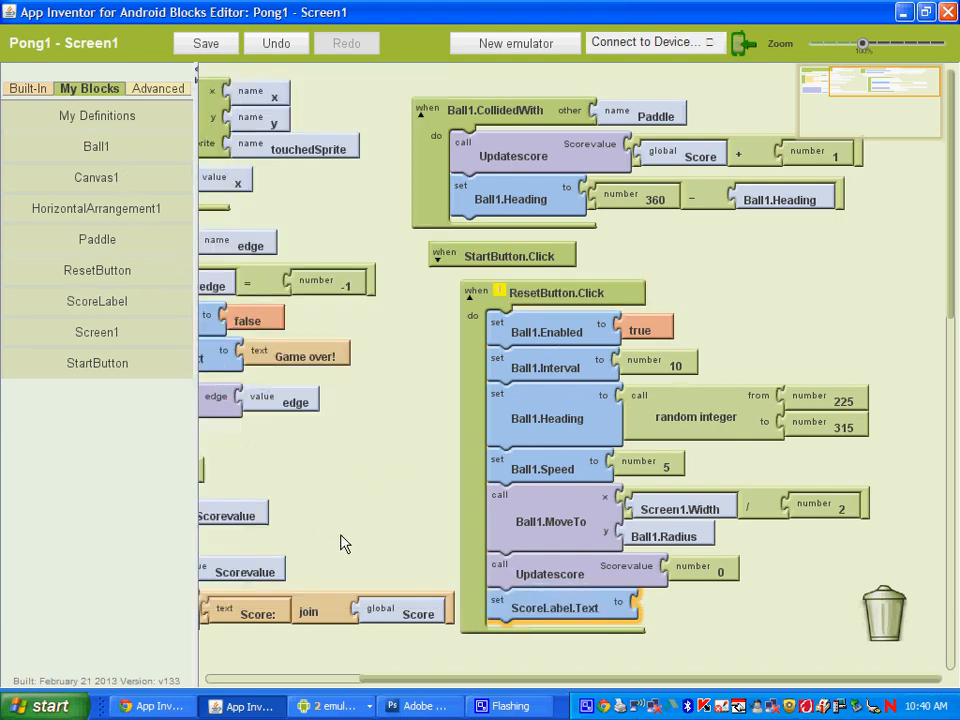
mouse_move(322, 612)
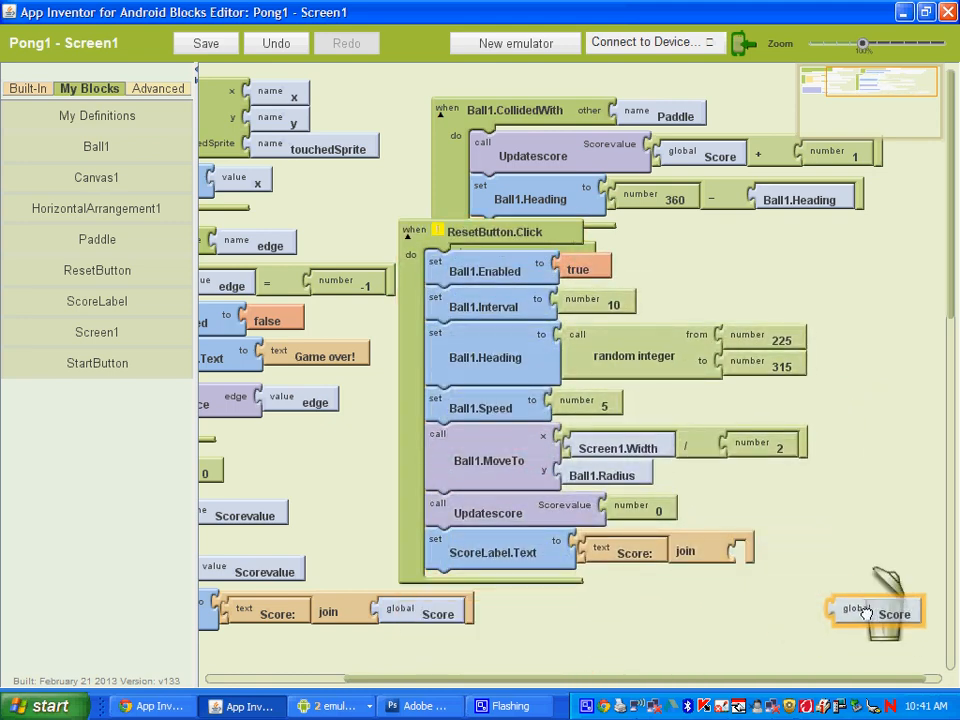
left_click(28, 88)
type("123")
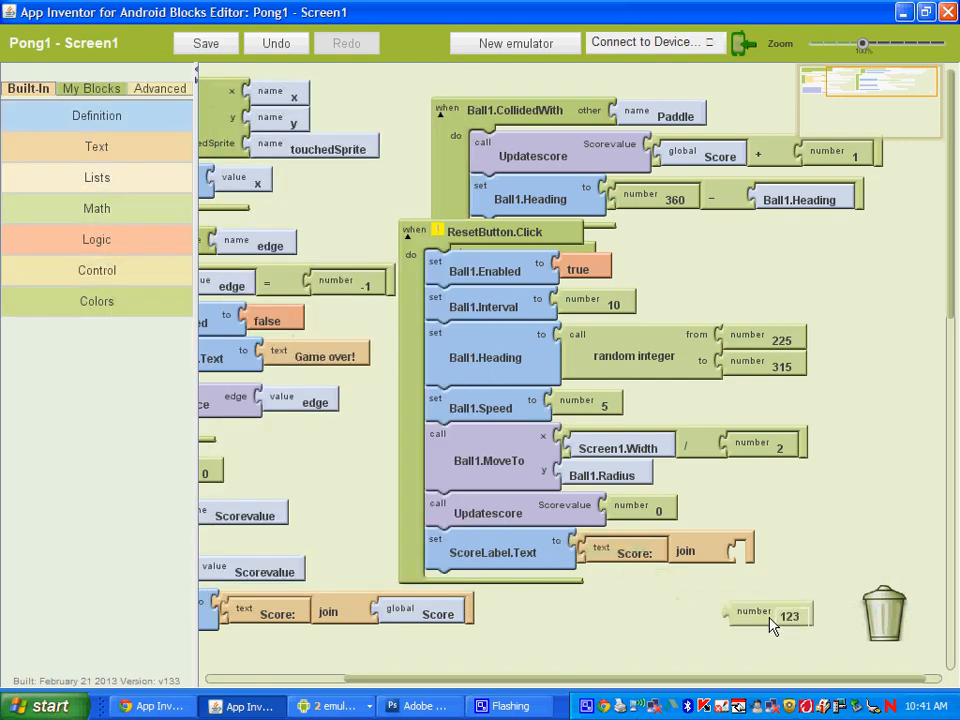
left_click_drag(770, 616, 796, 550)
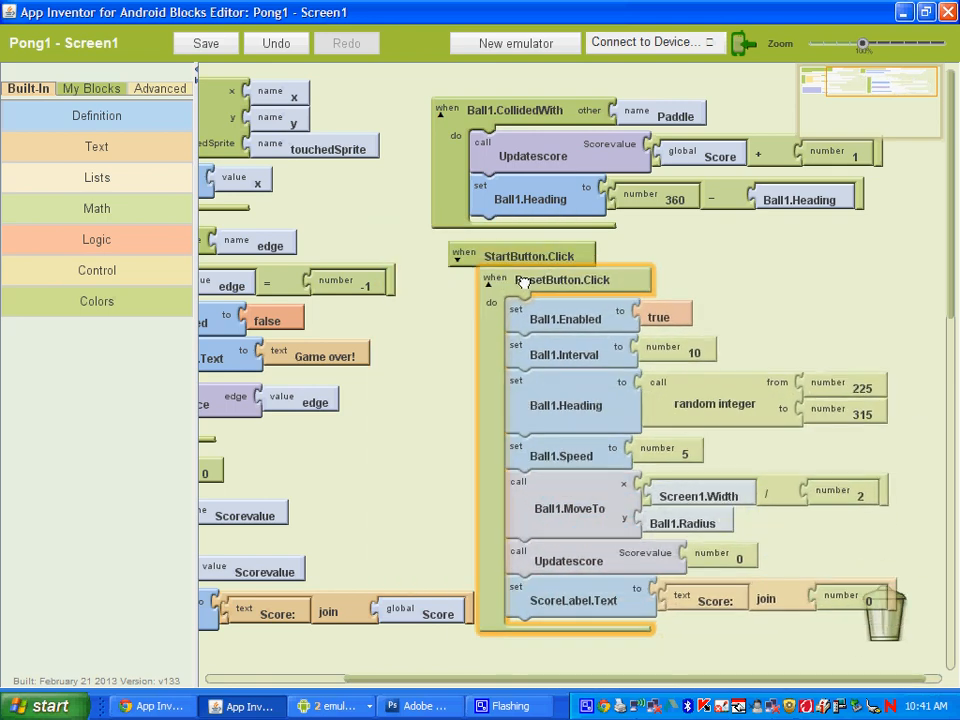
scroll("down", 3)
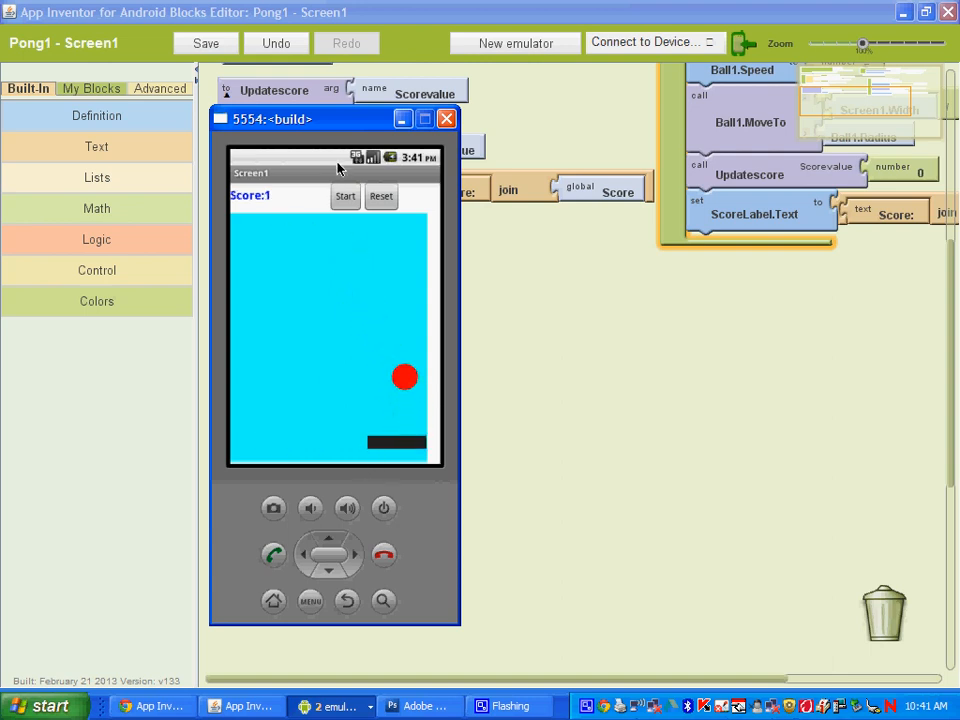
Start a game in the emulator to check Score:0, then hide the emulator.
left_click(380, 196)
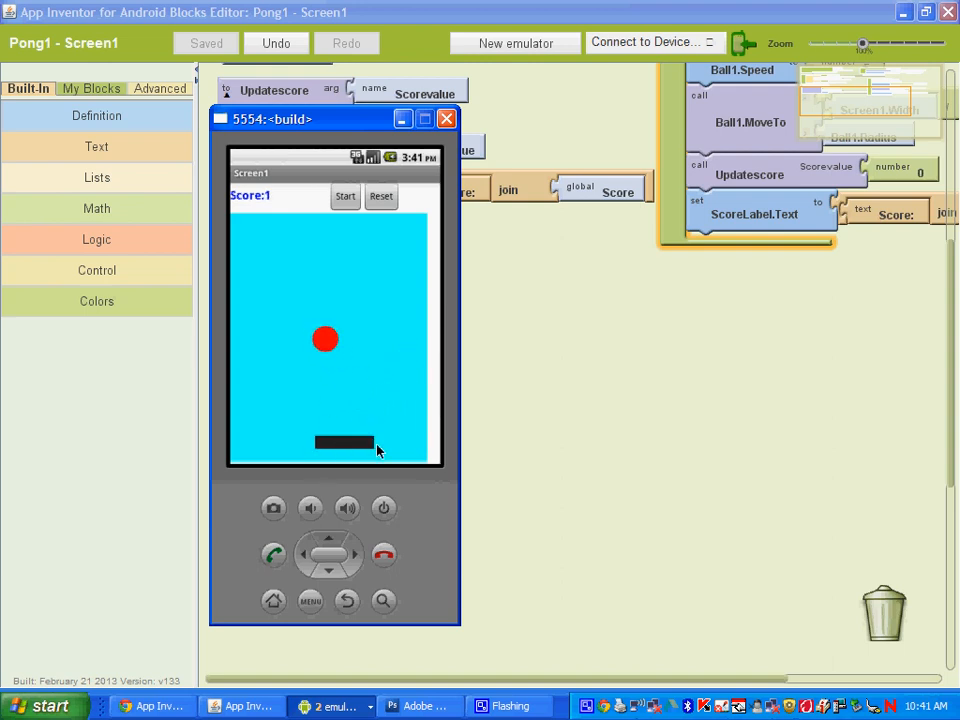
left_click(446, 118)
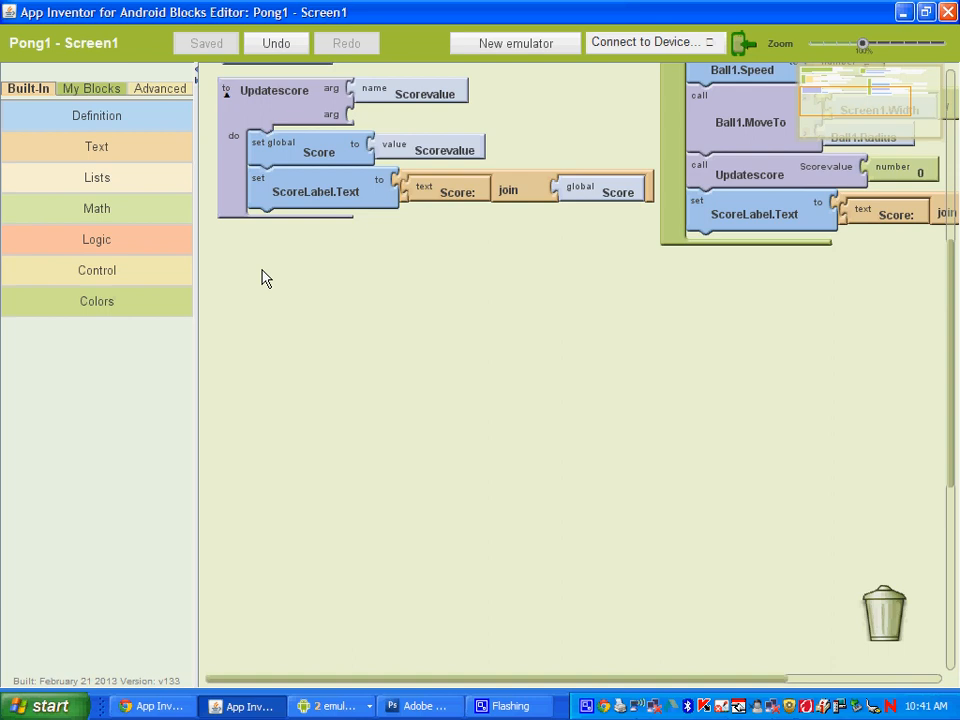
mouse_move(90, 124)
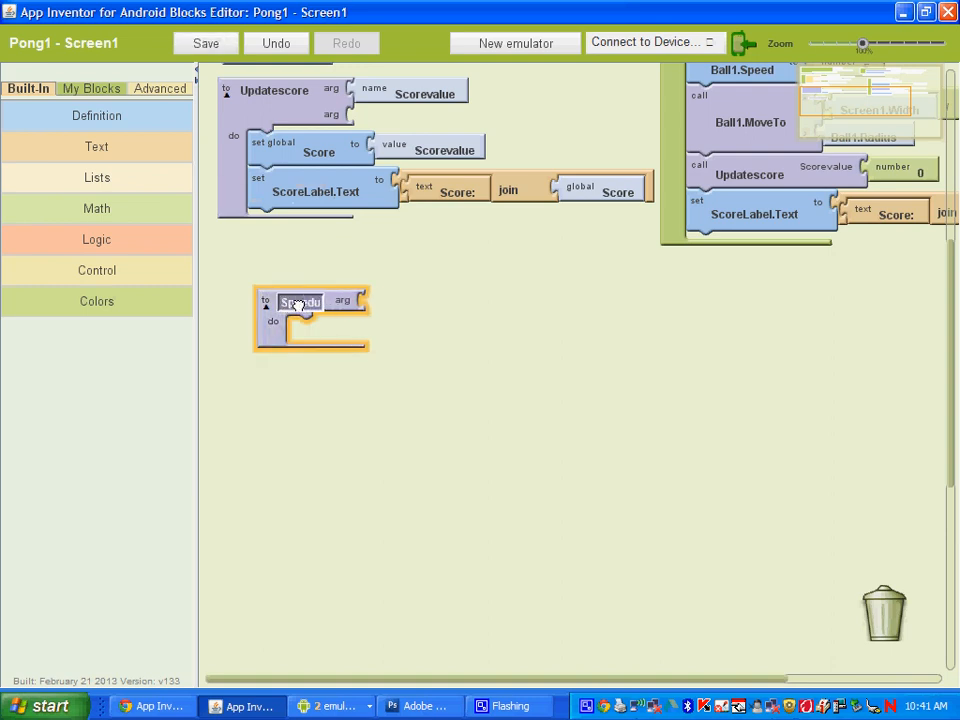
Create a procedure named speedupball and place an if block inside it.
type("speedupball")
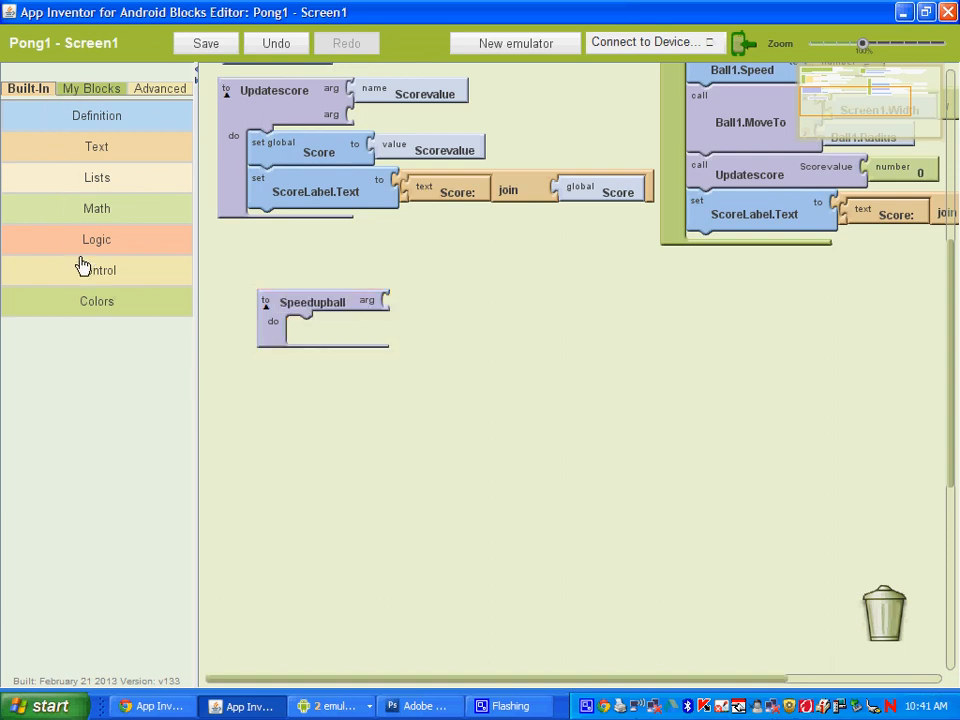
left_click(96, 270)
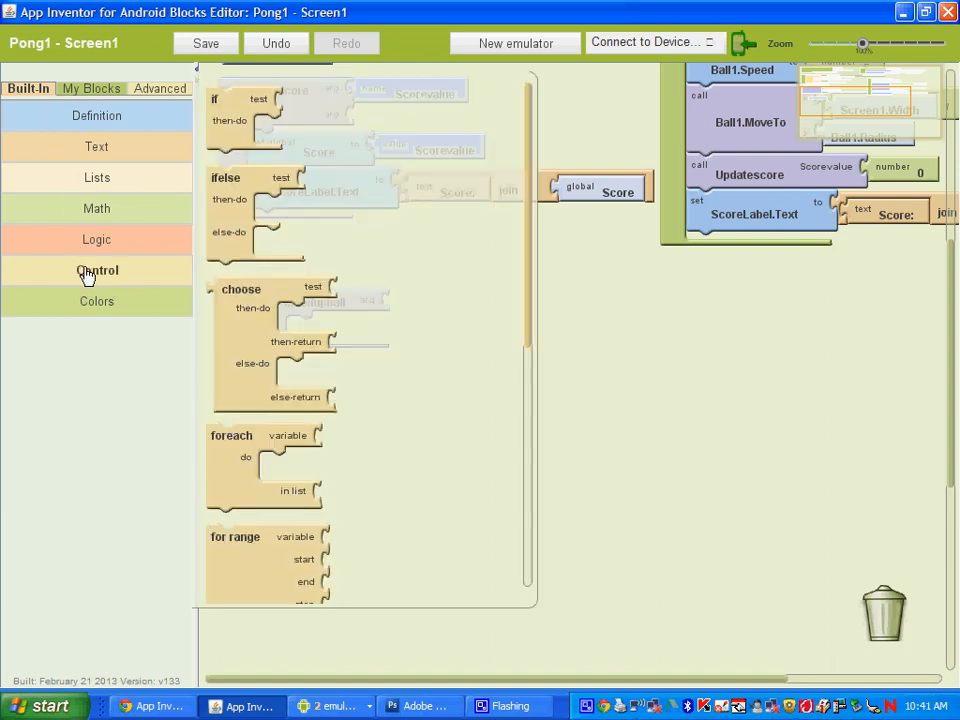
mouse_move(238, 112)
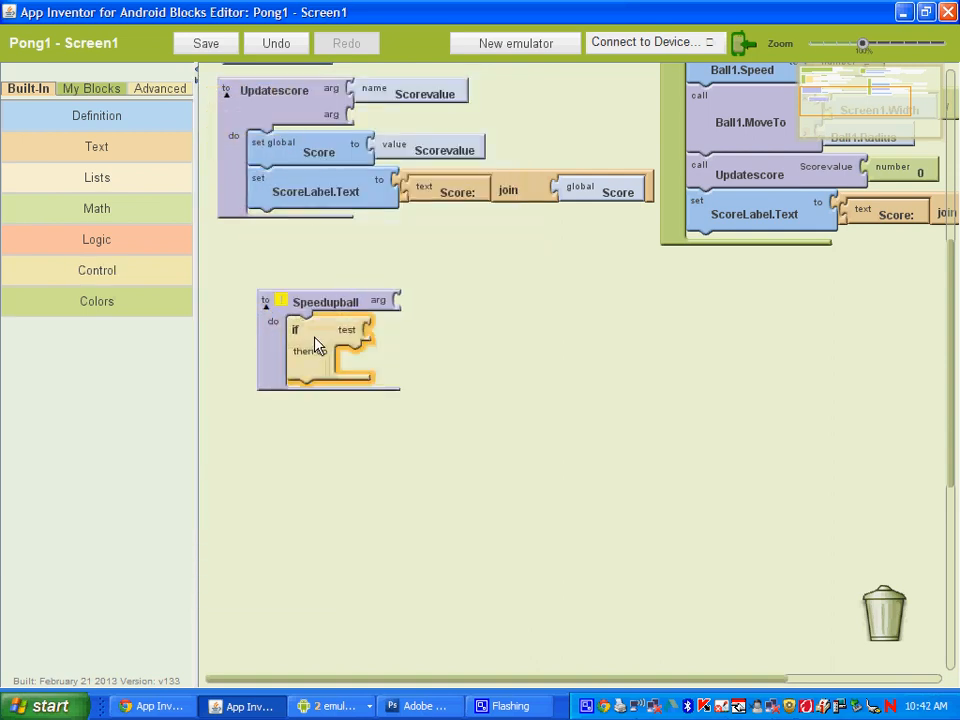
left_click(348, 330)
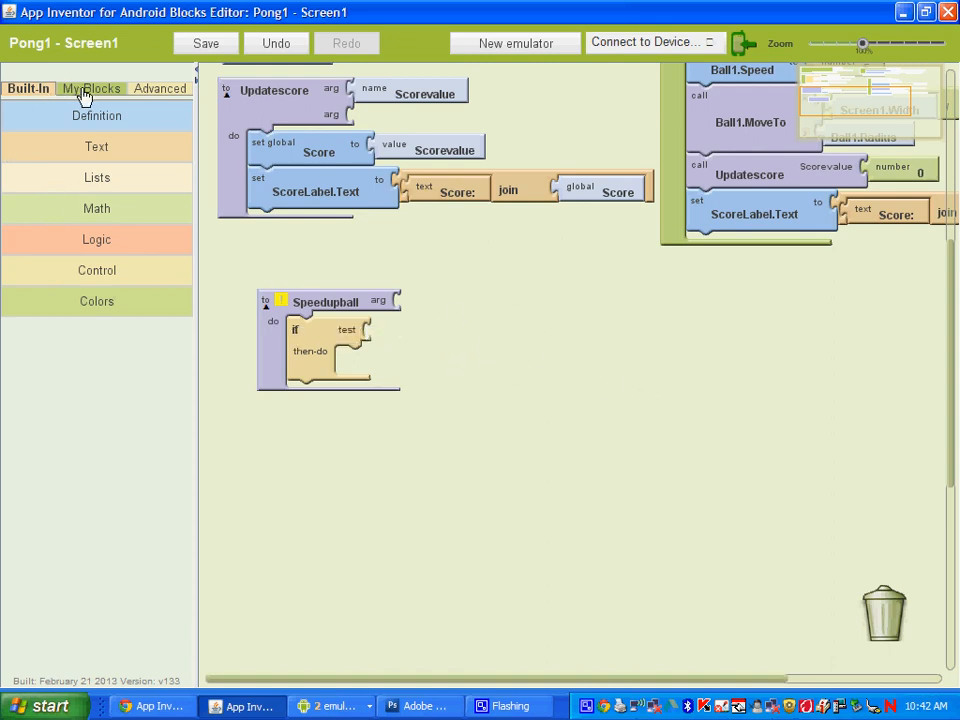
left_click(96, 208)
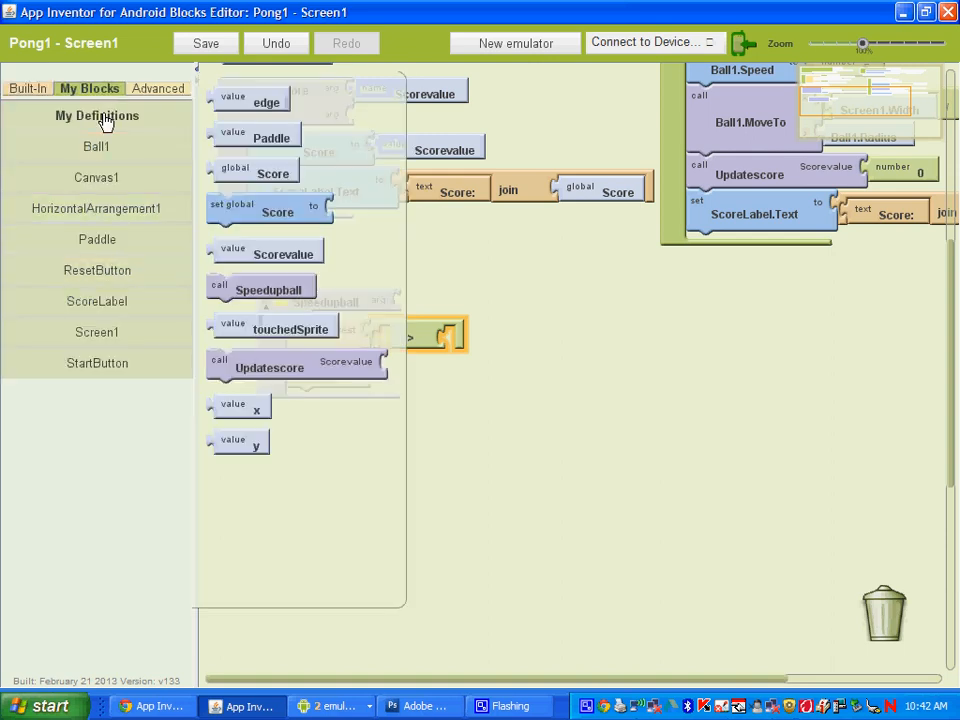
Make the if test check whether global Score is greater than 1.
left_click(100, 114)
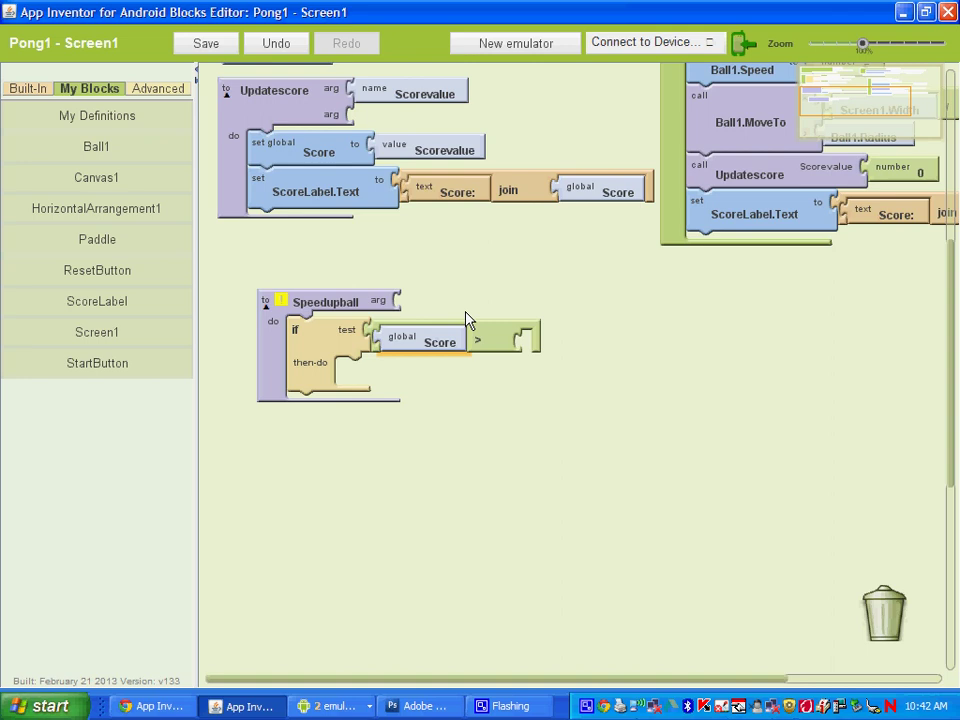
left_click(28, 88)
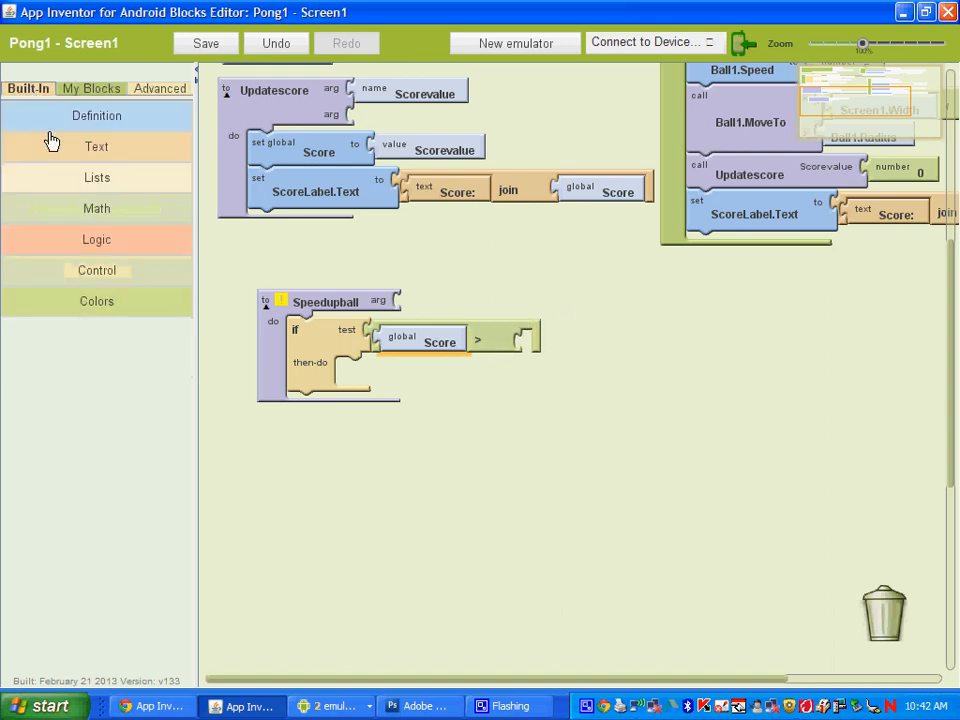
left_click(96, 208)
type("1")
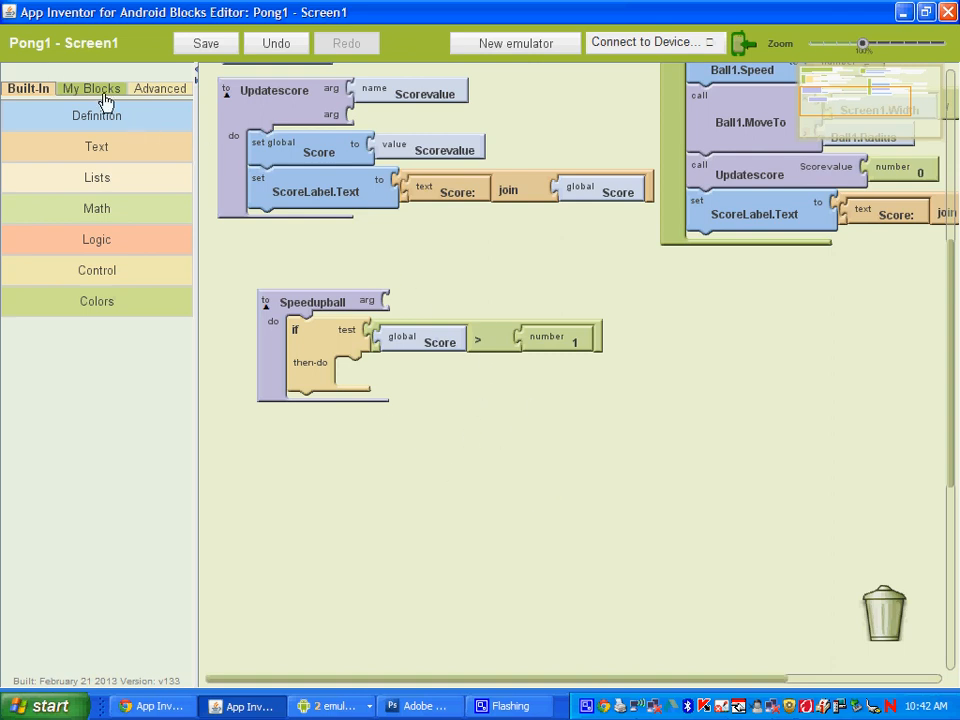
left_click(96, 88)
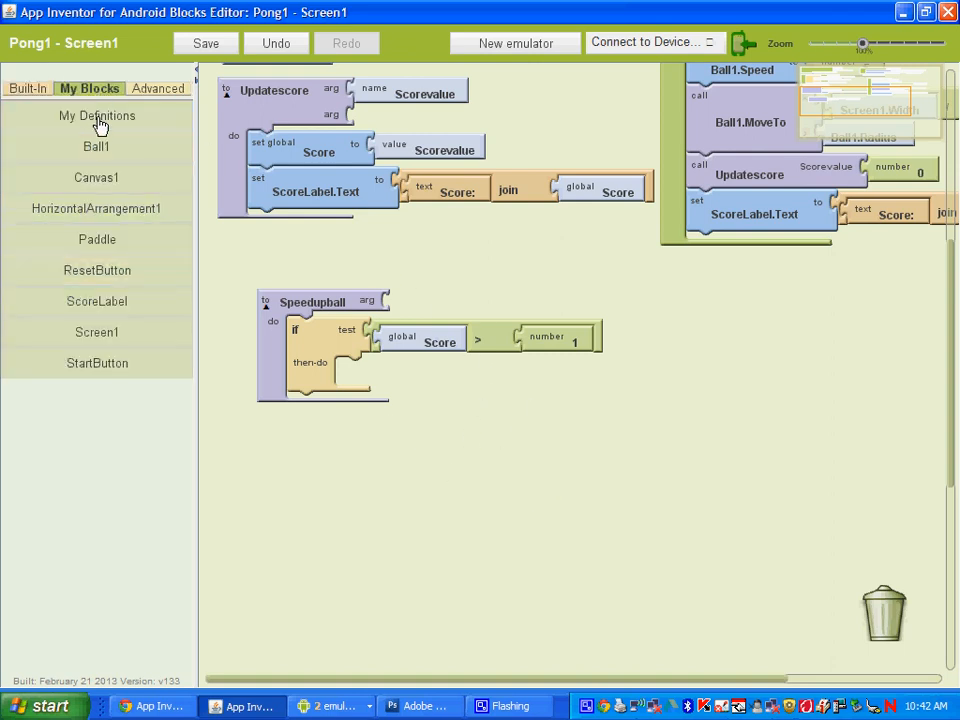
In then-do, set Ball1.Speed to Ball1.Speed plus 1.
left_click(96, 146)
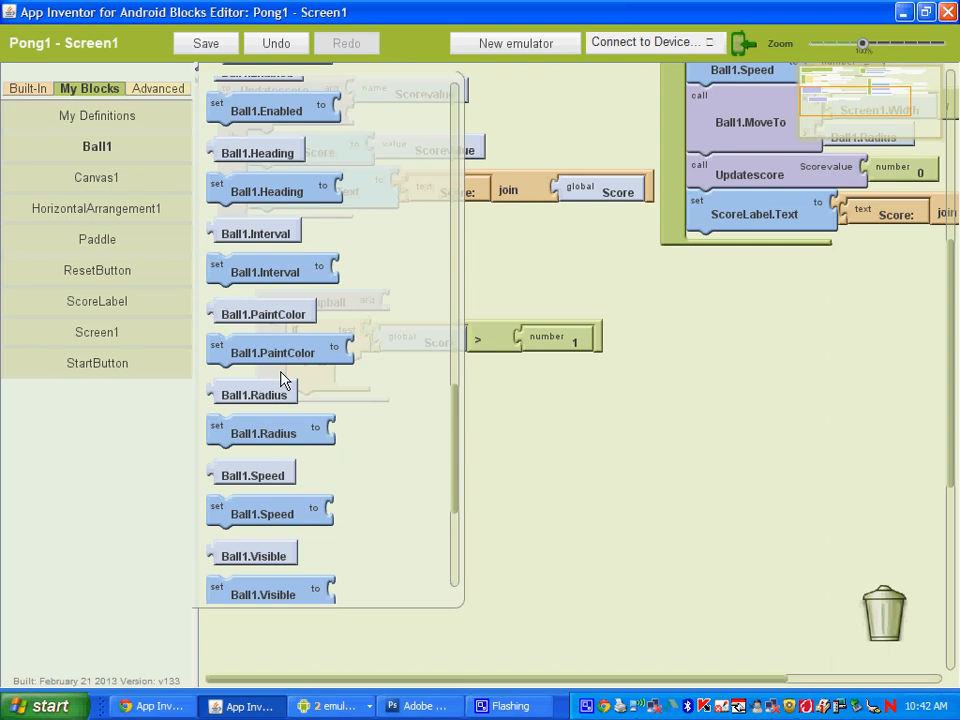
mouse_move(240, 512)
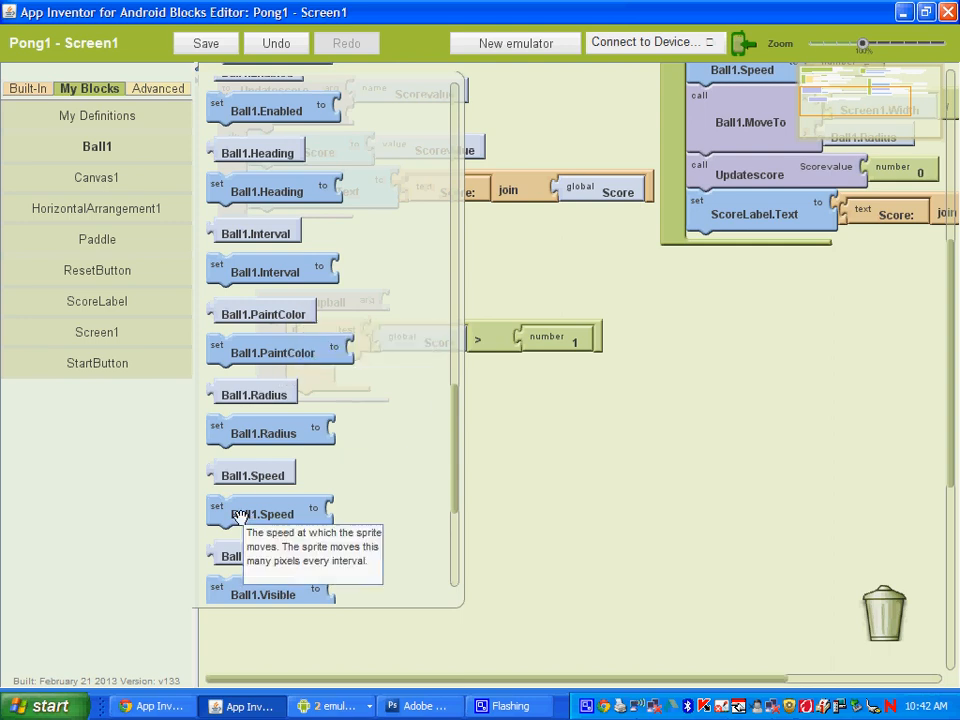
left_click_drag(264, 512, 396, 376)
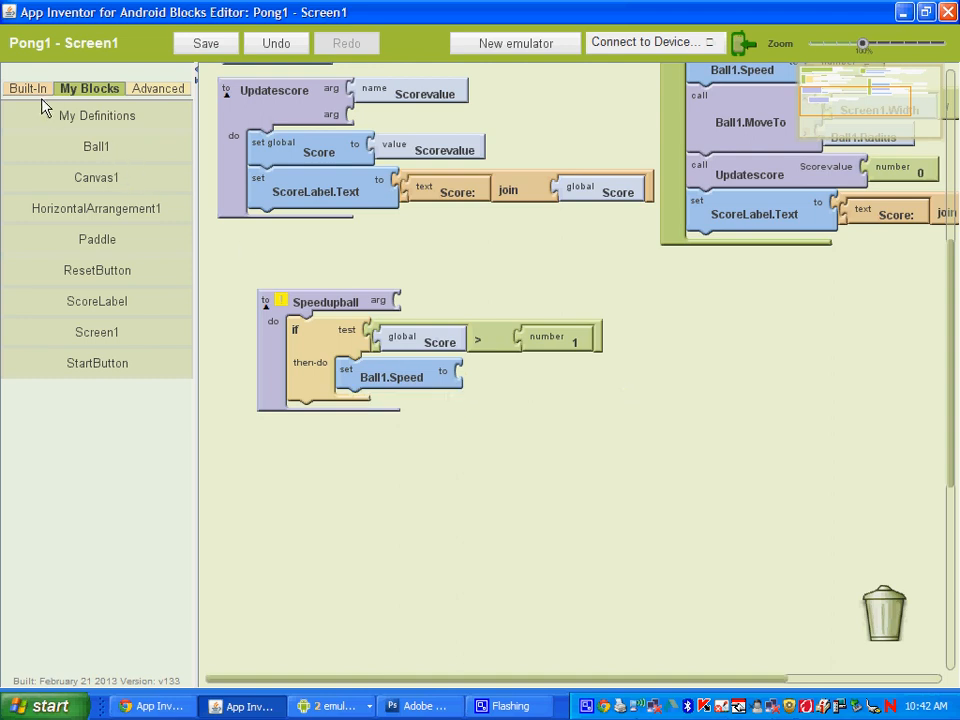
left_click(96, 208)
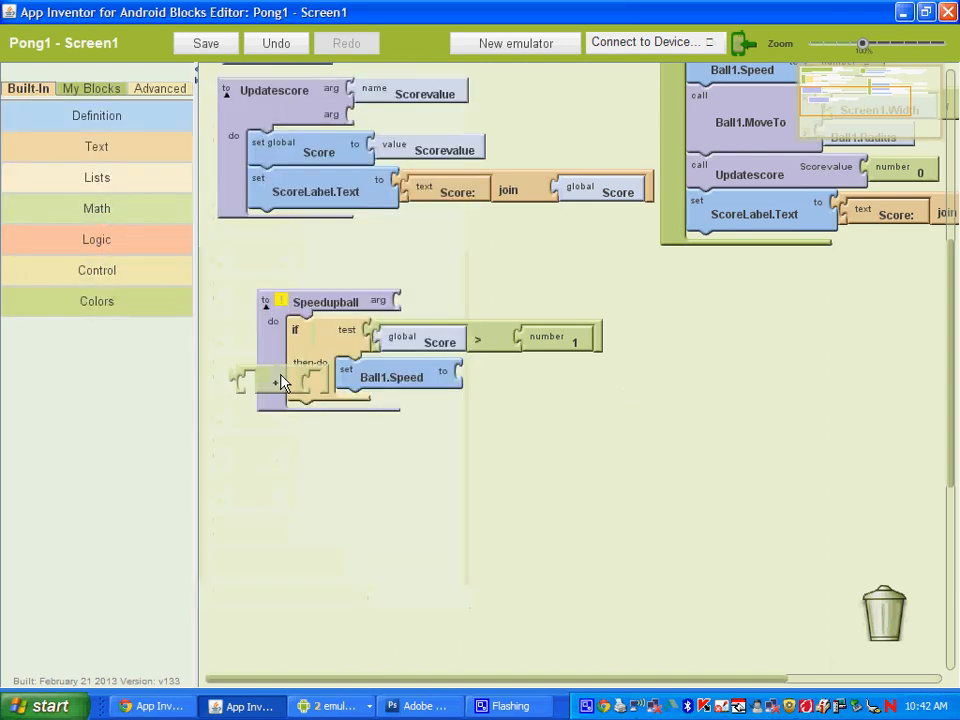
left_click_drag(280, 382, 510, 378)
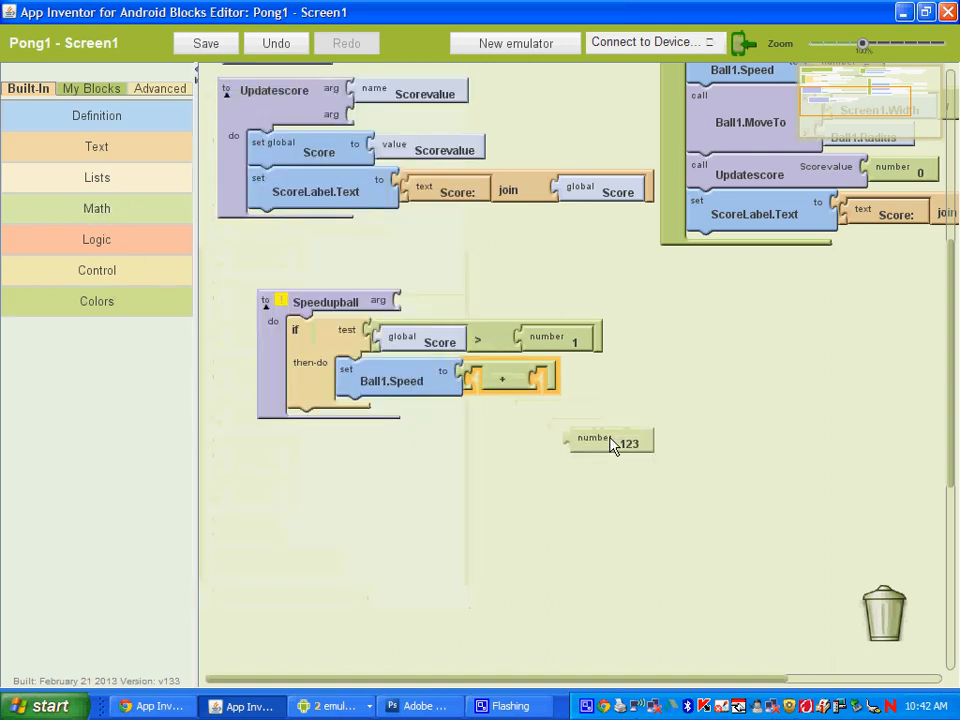
left_click_drag(608, 442, 560, 382)
type("1")
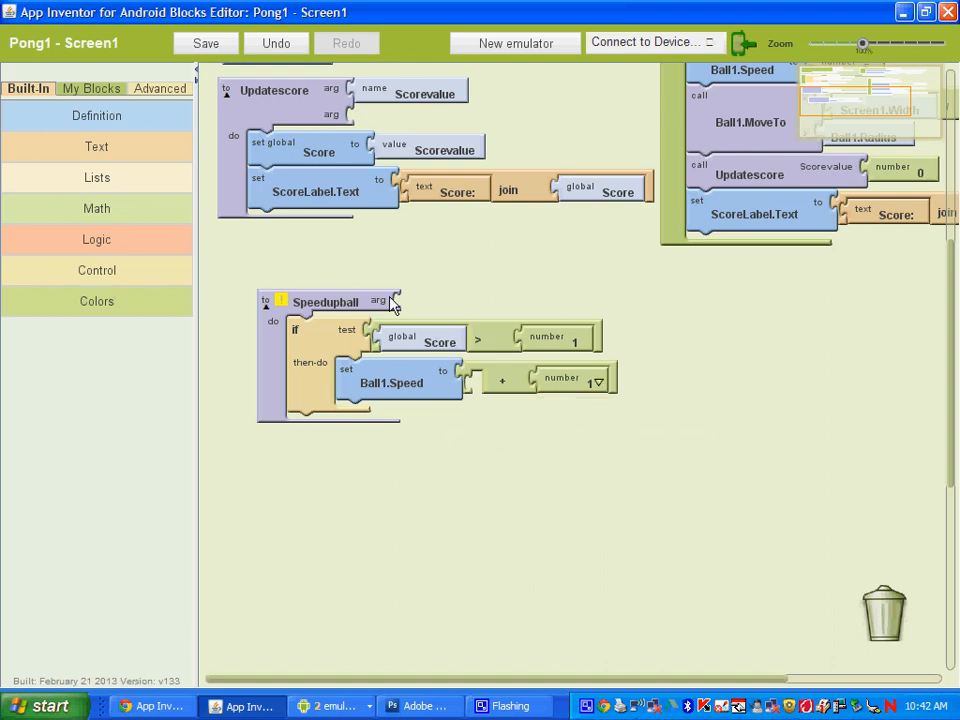
left_click(88, 90)
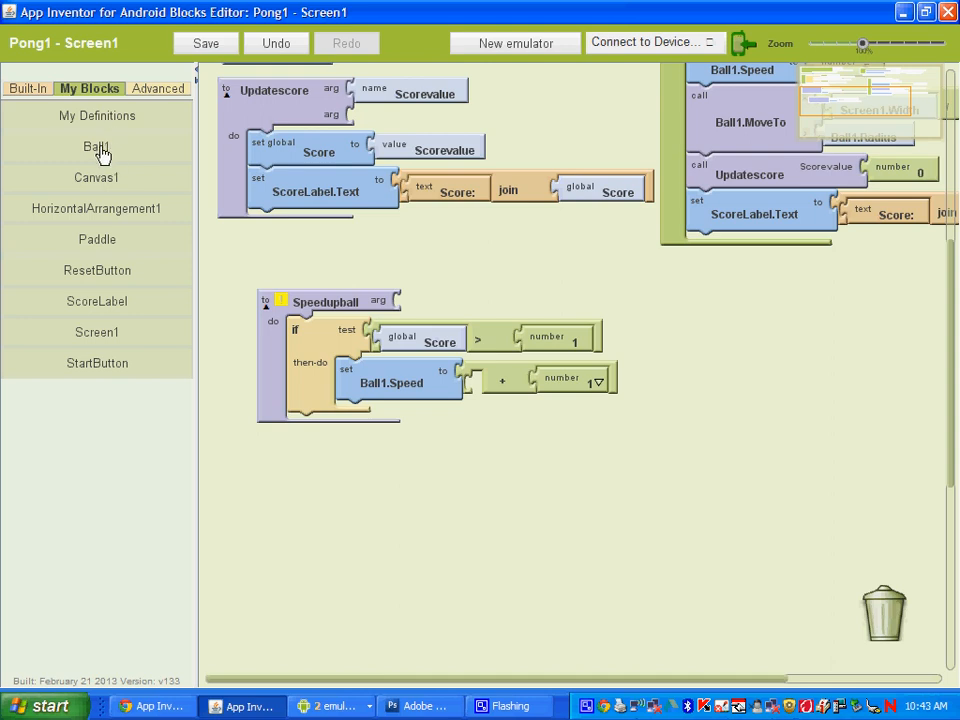
left_click(92, 146)
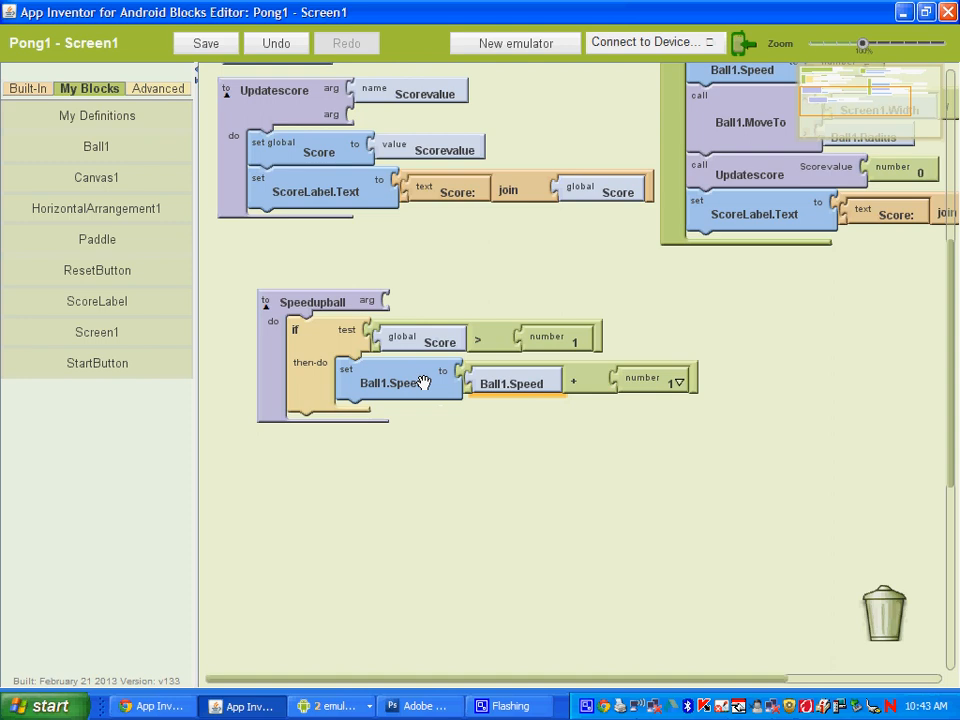
mouse_move(518, 376)
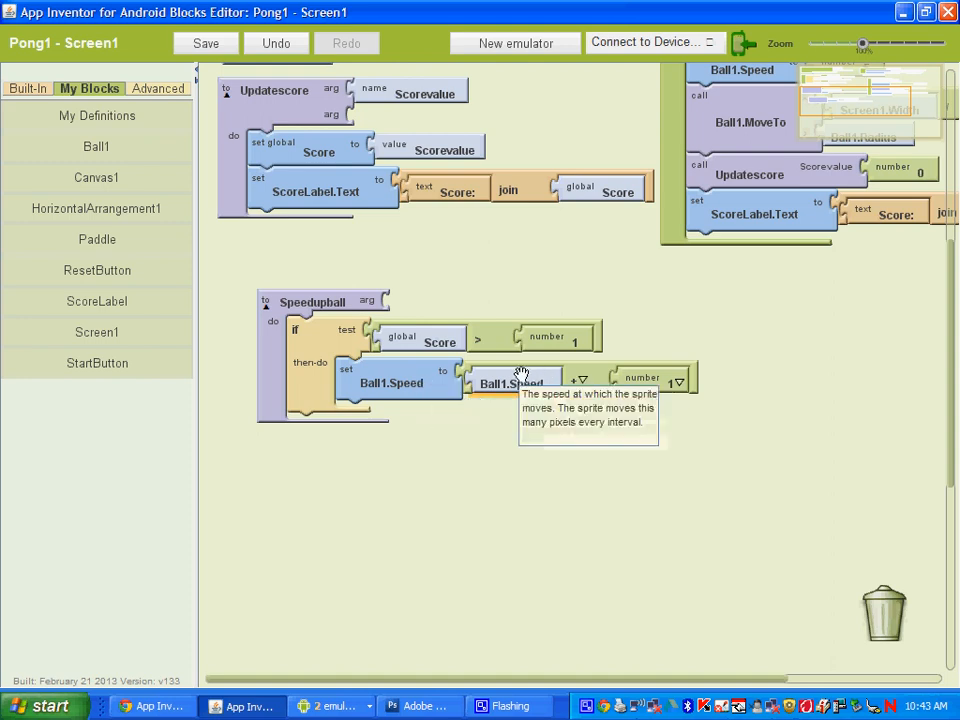
mouse_move(548, 648)
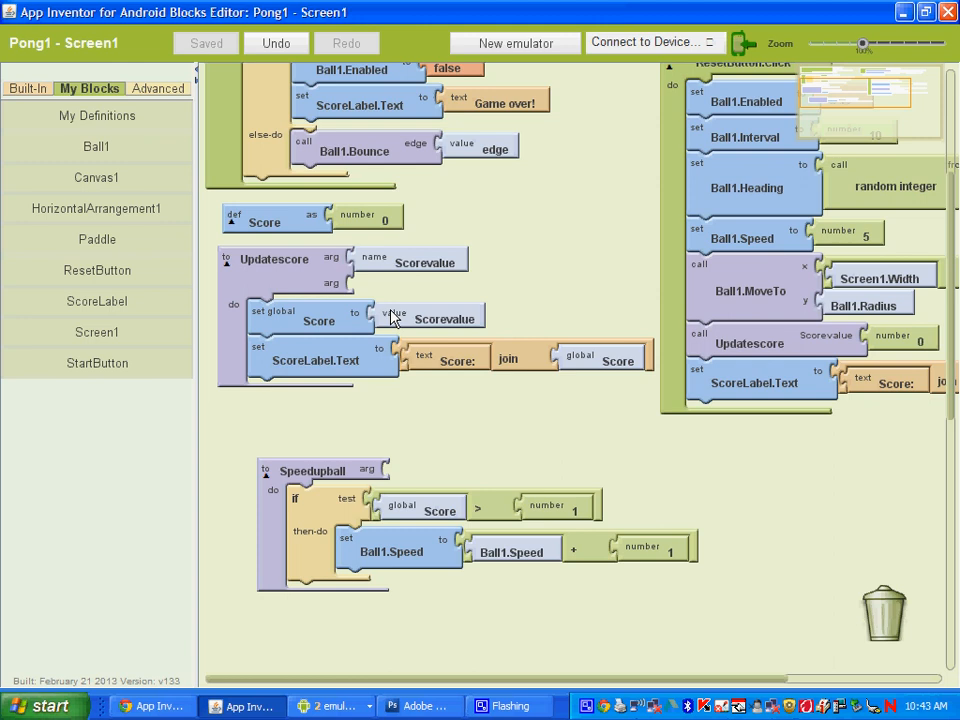
Call Speedupball at the end of ResetButton.Click and the collision handler.
scroll("down", 3)
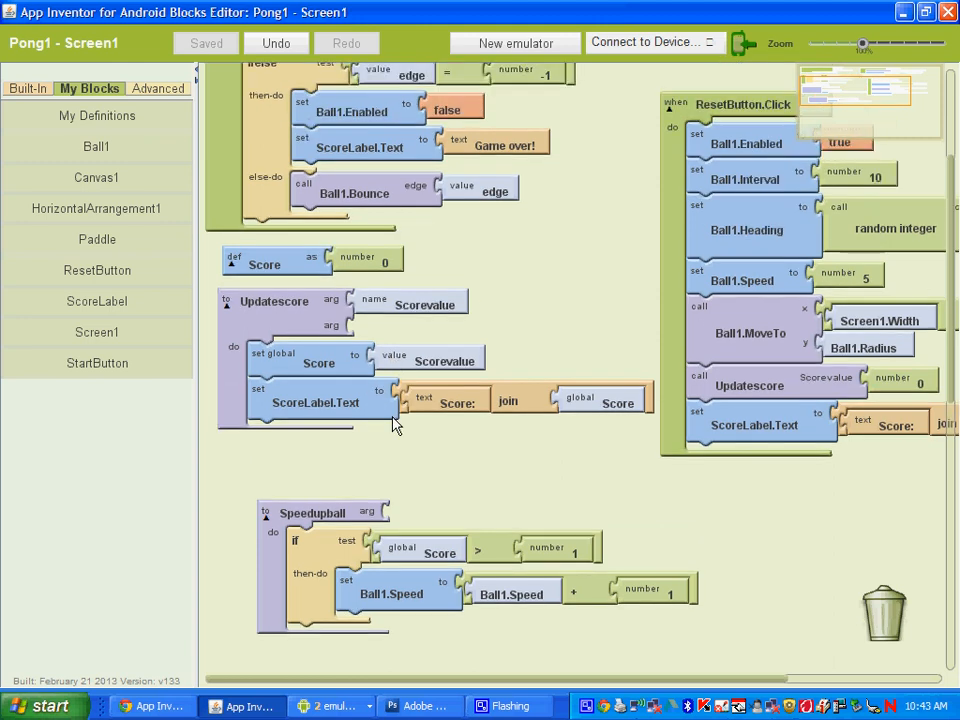
mouse_move(312, 484)
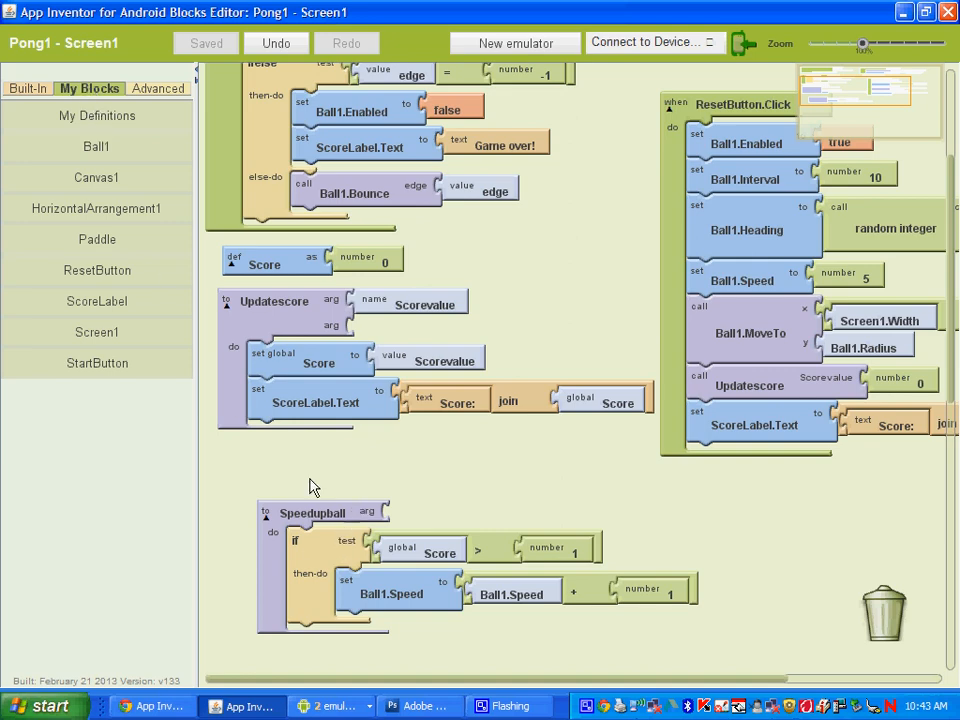
mouse_move(96, 122)
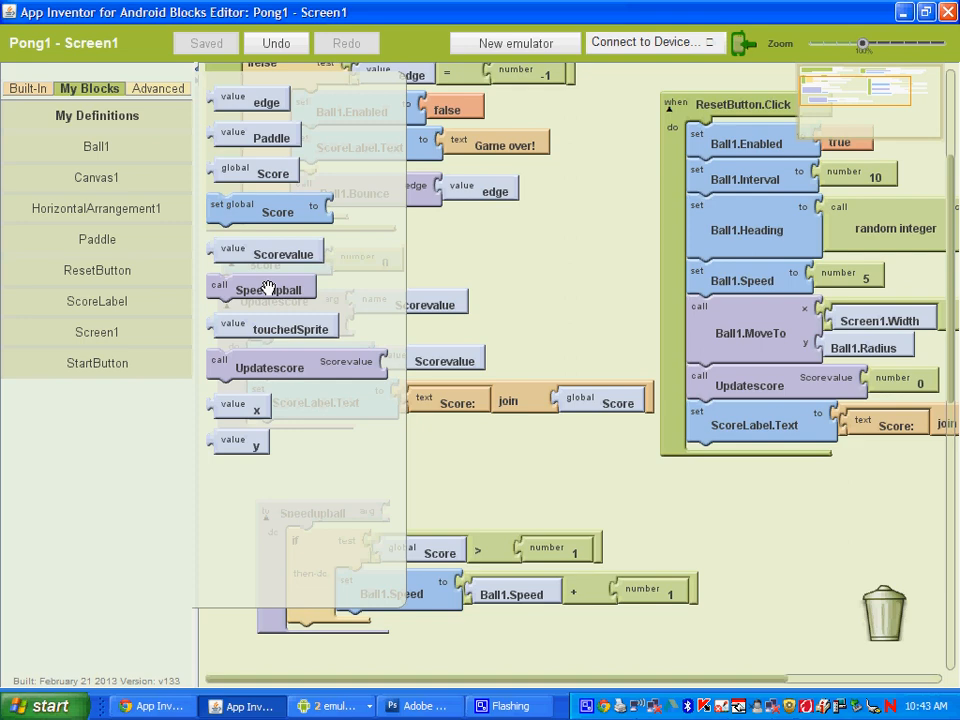
mouse_move(264, 288)
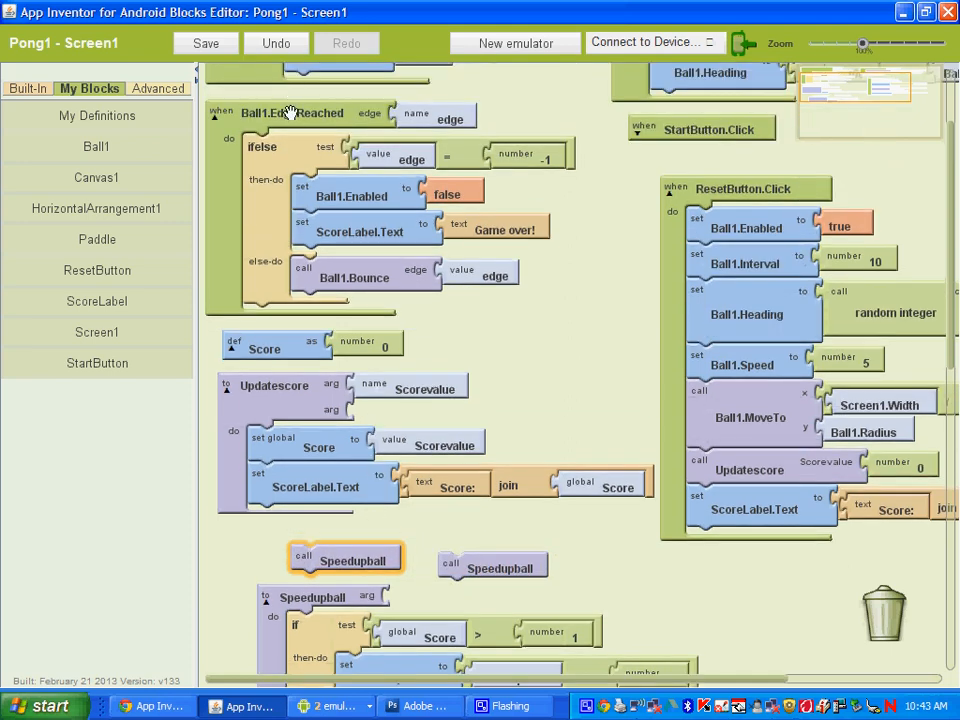
mouse_move(542, 288)
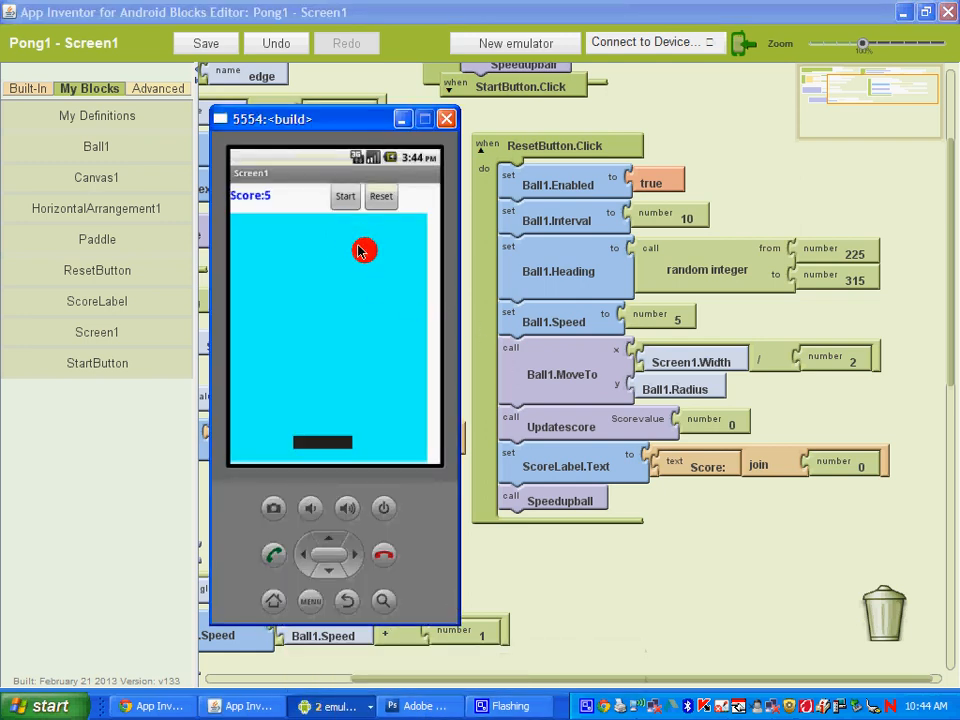
Play the Pong game in the emulator to watch the score climb and the ball speed up.
left_click(380, 196)
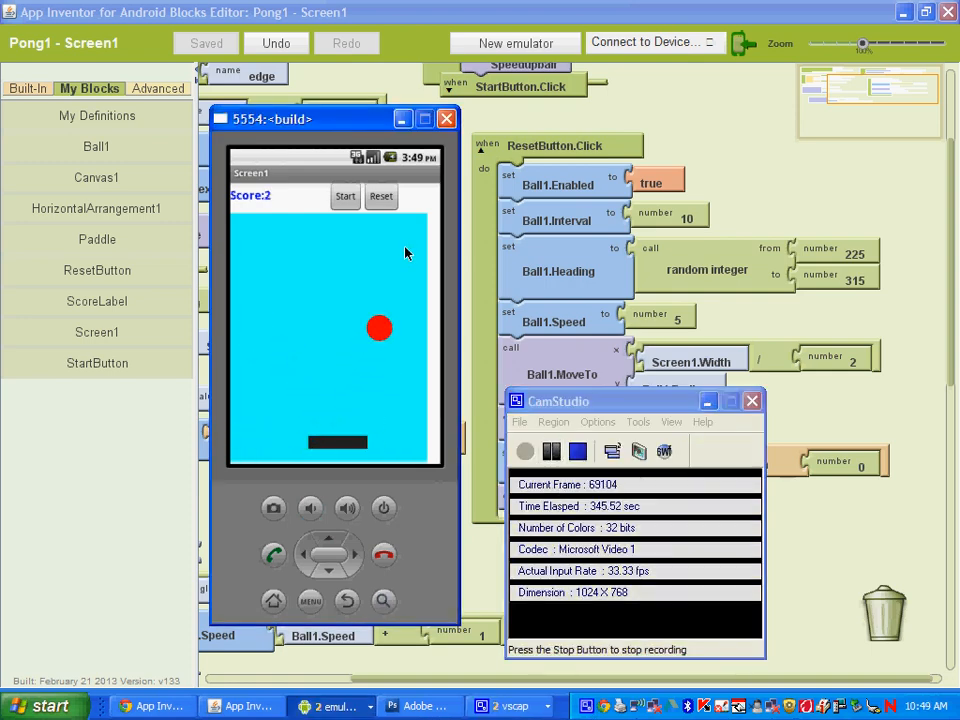
mouse_move(290, 424)
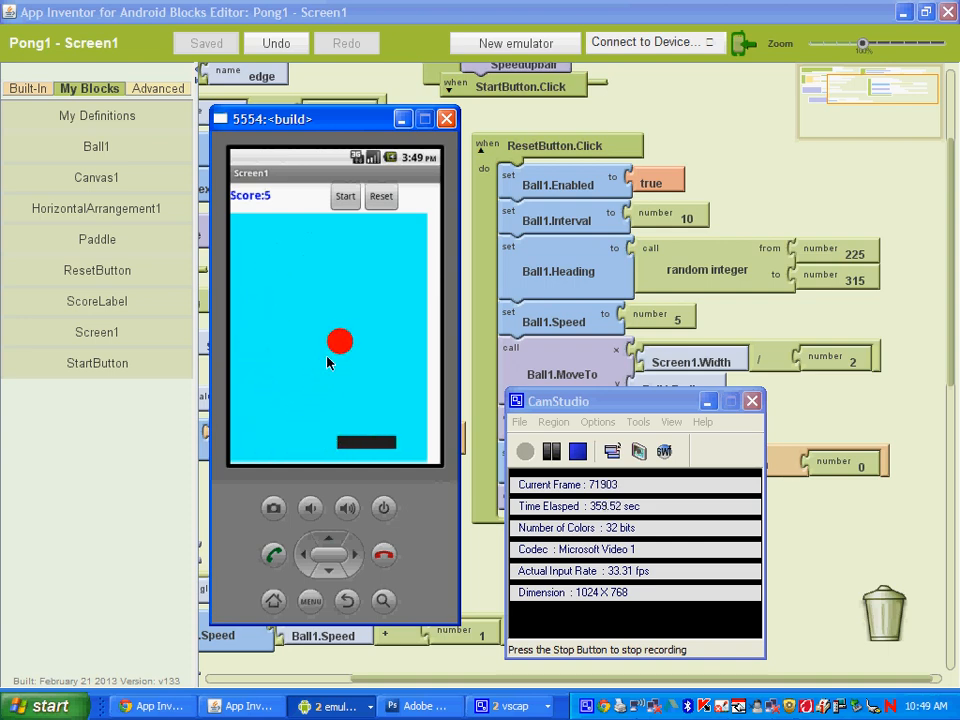
mouse_move(310, 436)
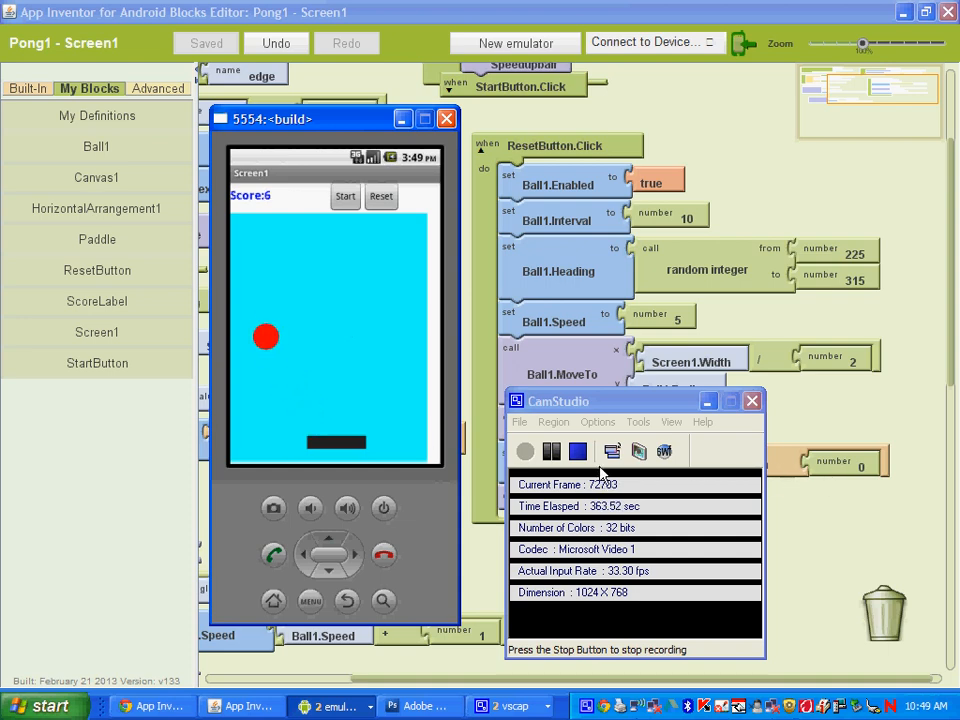
left_click(752, 400)
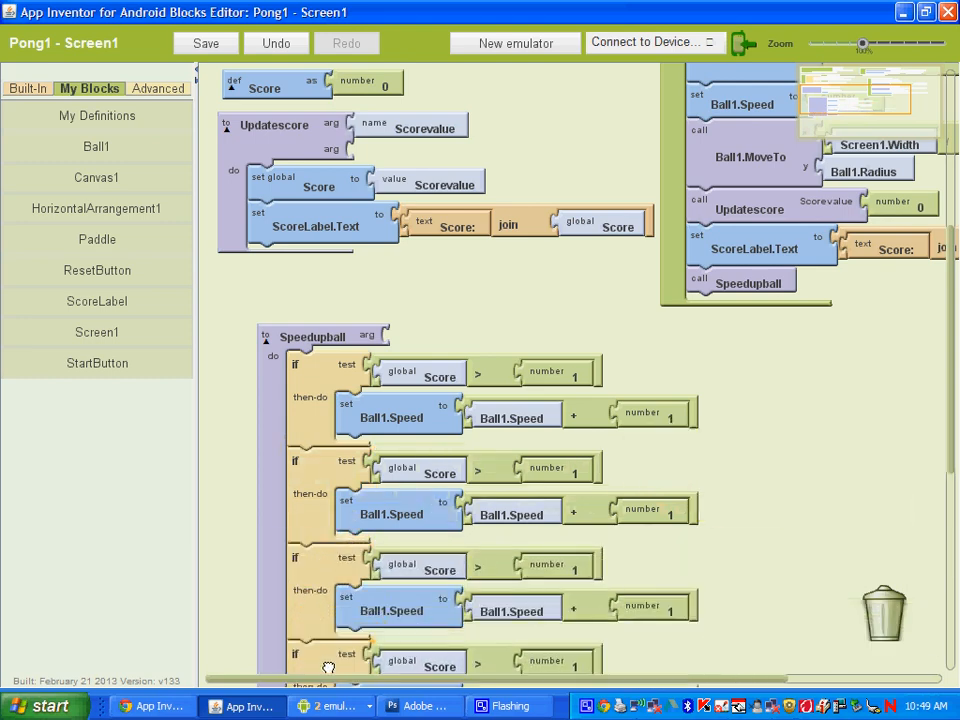
Stack copied if blocks in Speedupball, editing thresholds to 10, 15 and increments to 5.
scroll("down", 3)
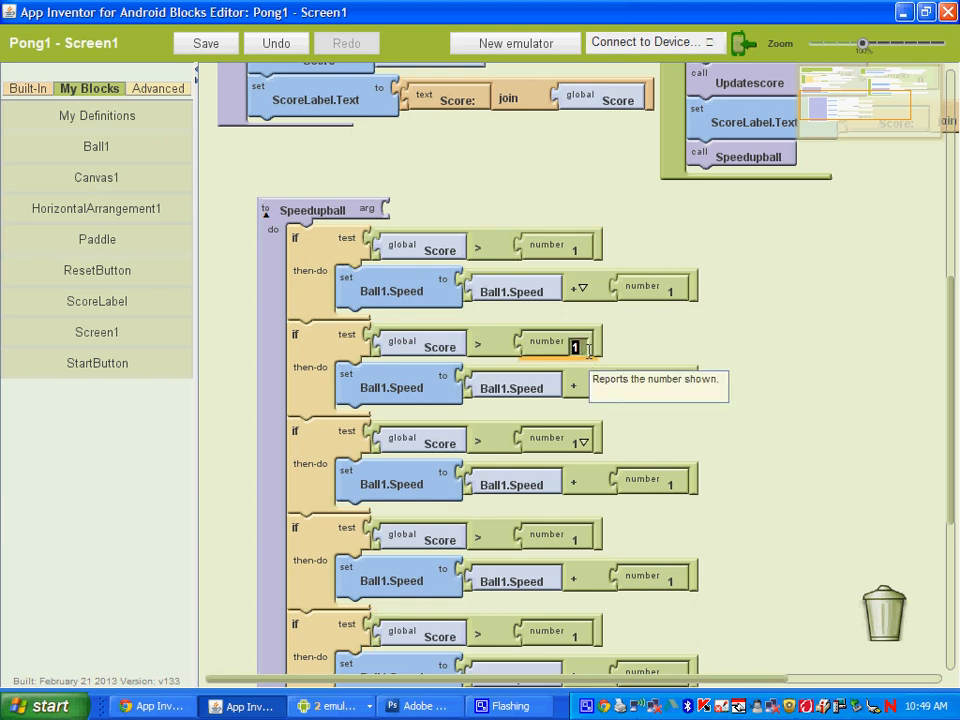
type("10")
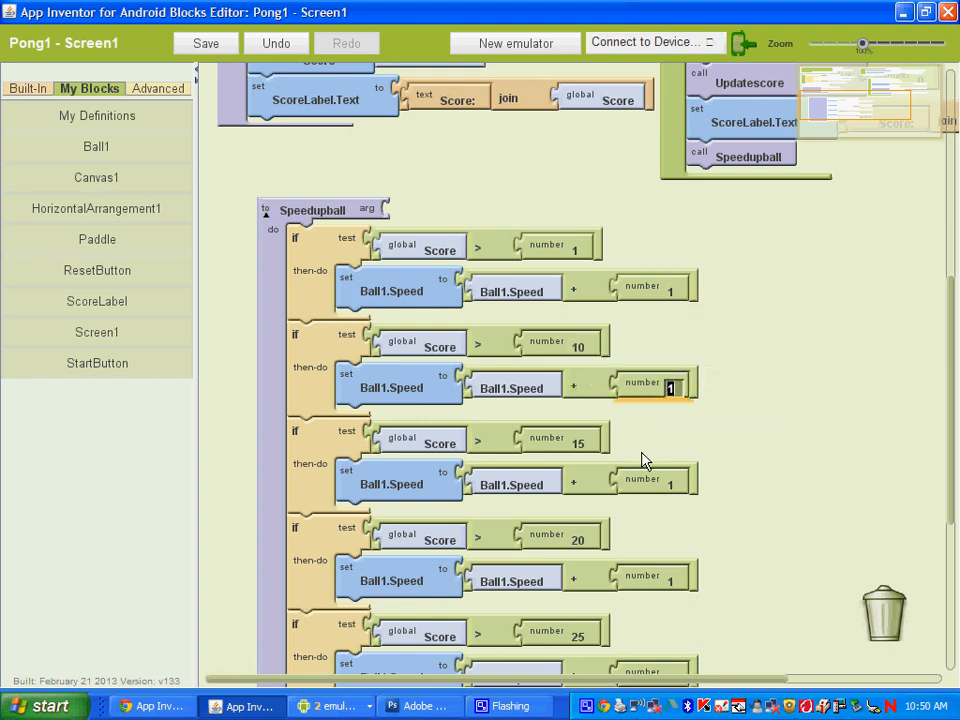
type("5")
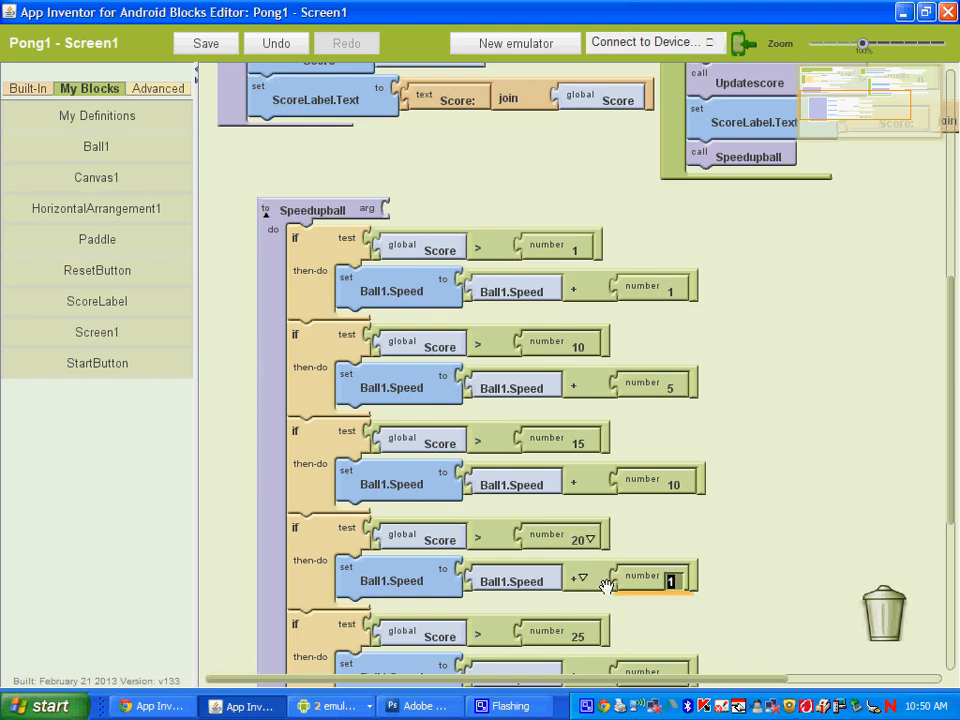
type("15")
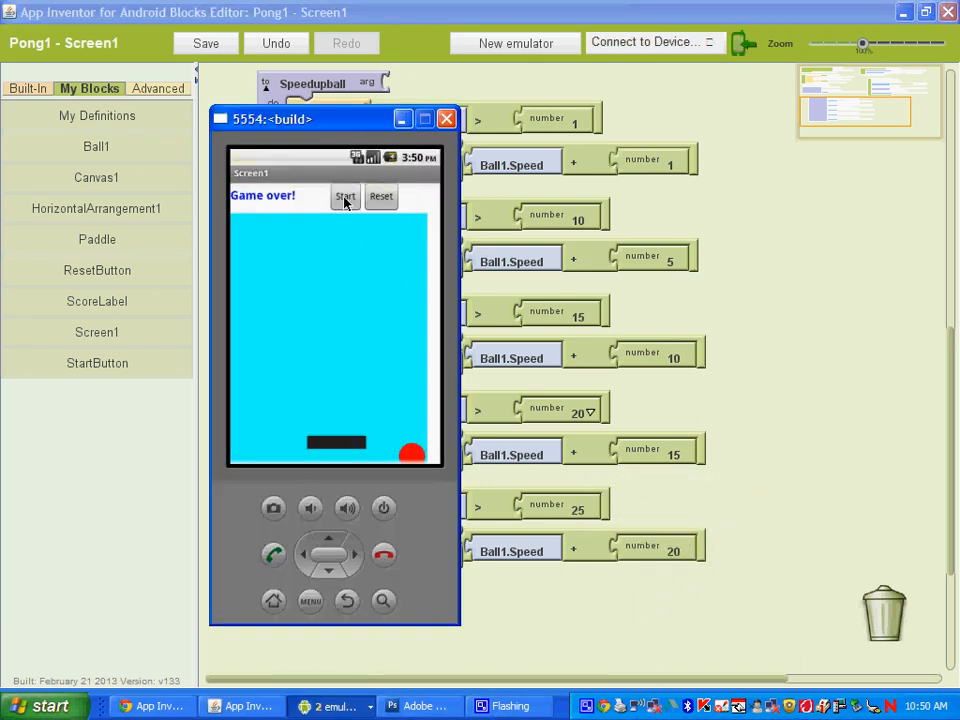
left_click(344, 196)
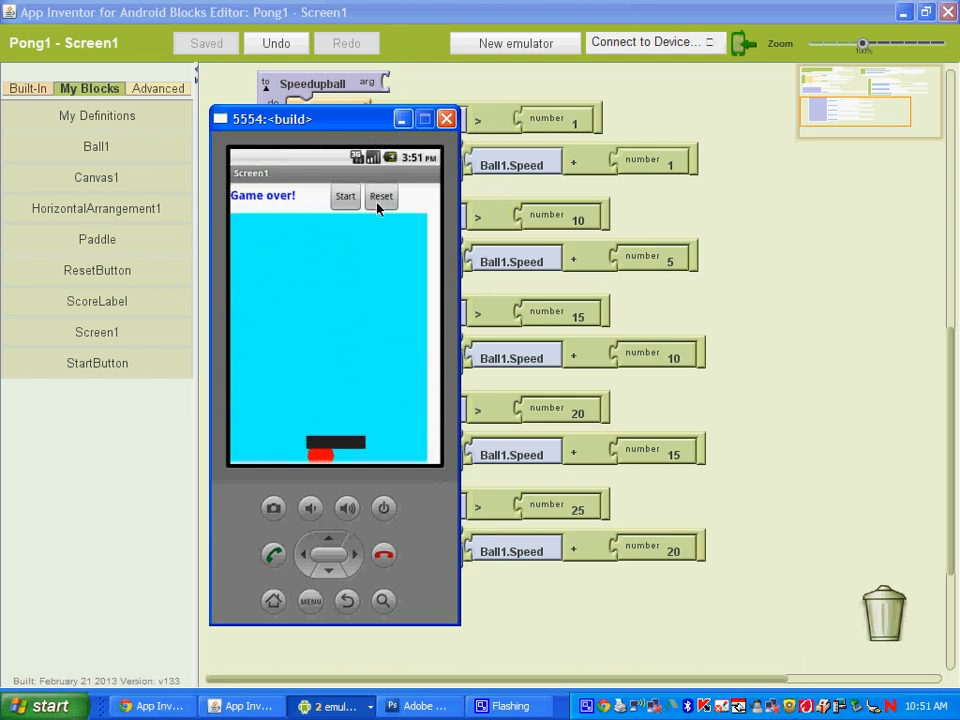
left_click(380, 196)
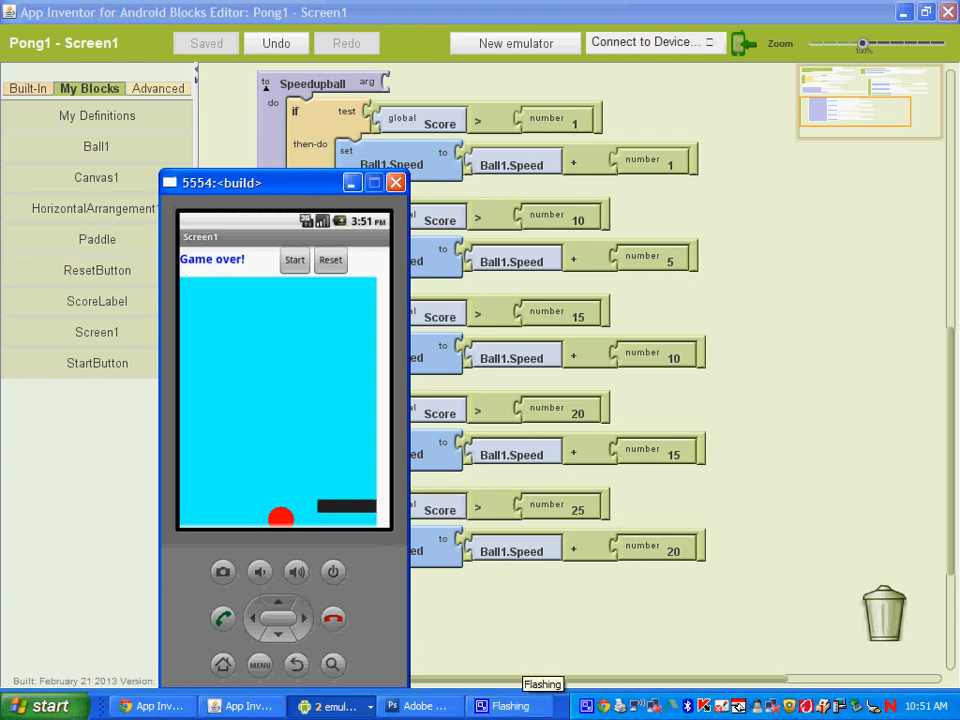
mouse_move(592, 704)
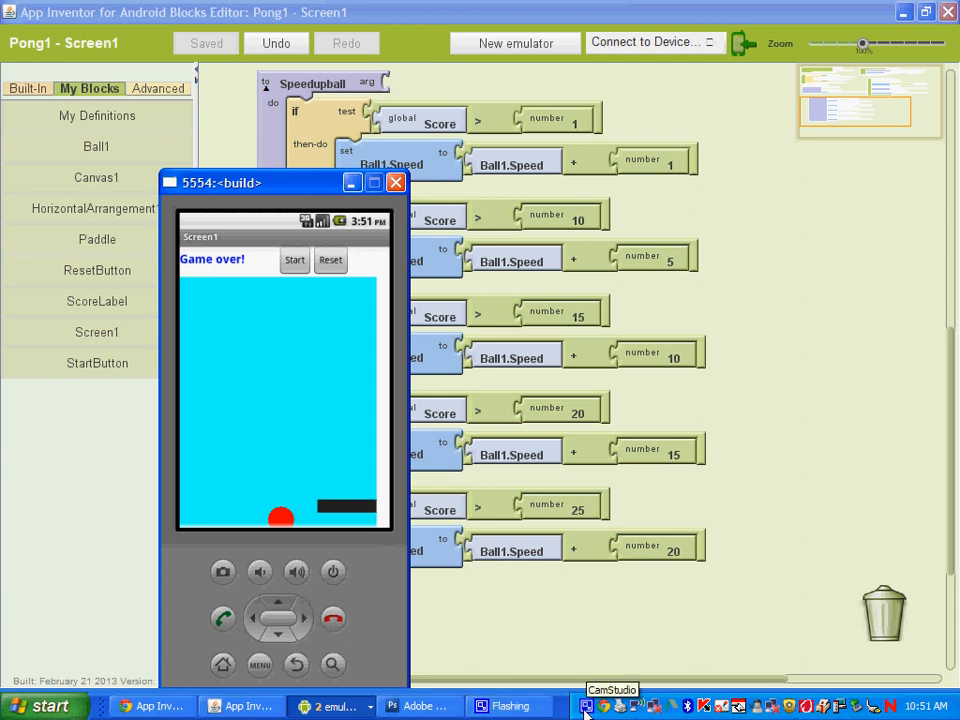